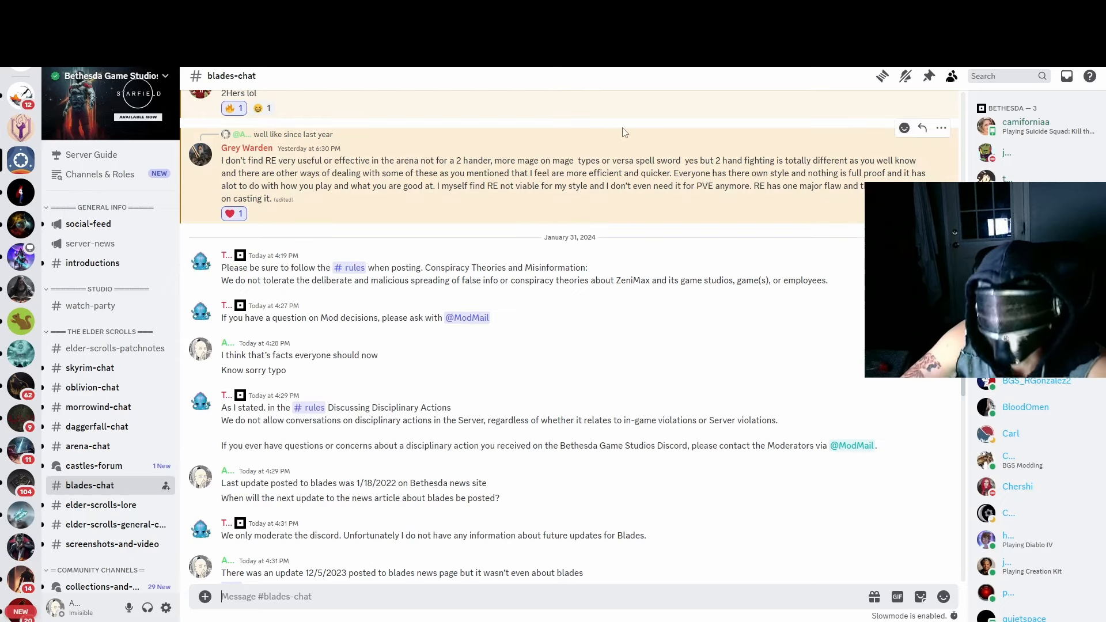
mouse_move(631, 120)
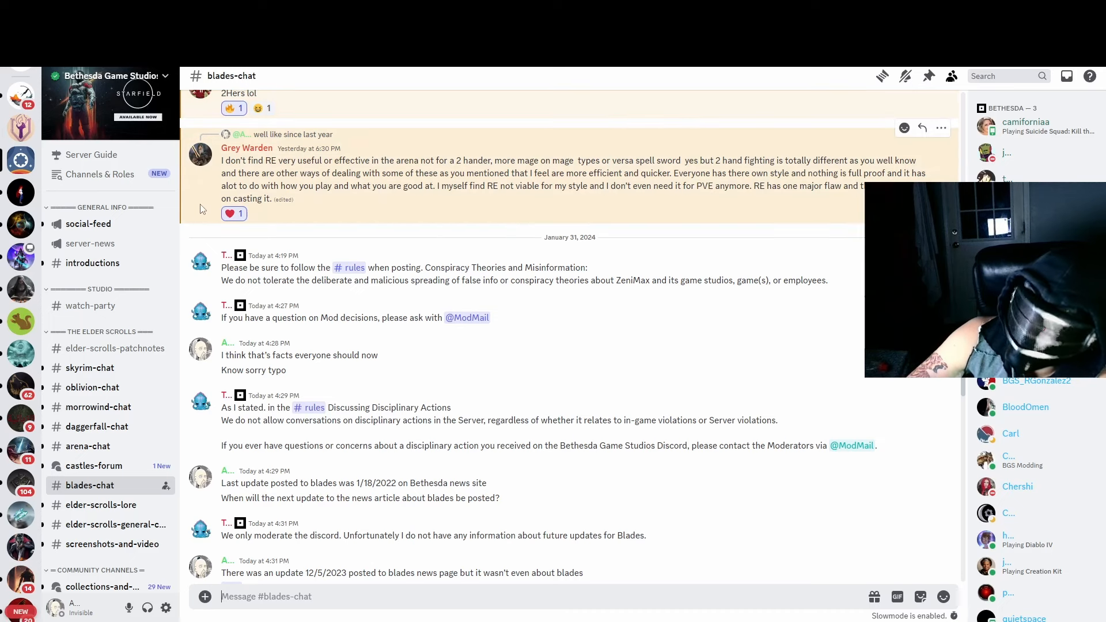
mouse_move(21, 128)
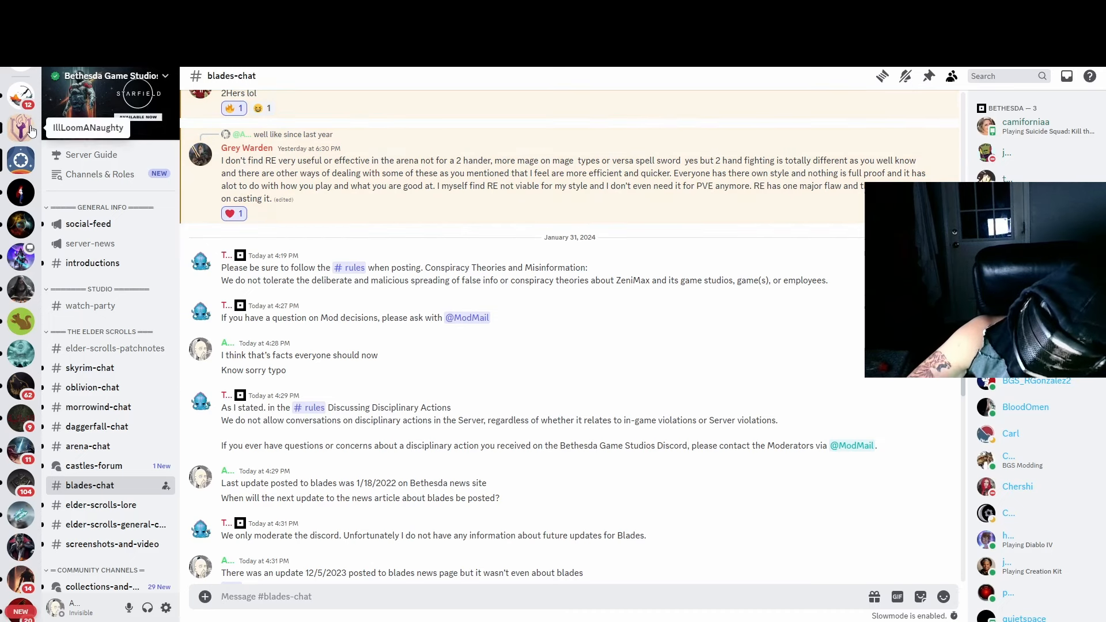
Step: Open the Blades item-issue support ticket and scroll through its unanswered follow-up replies
click(20, 128)
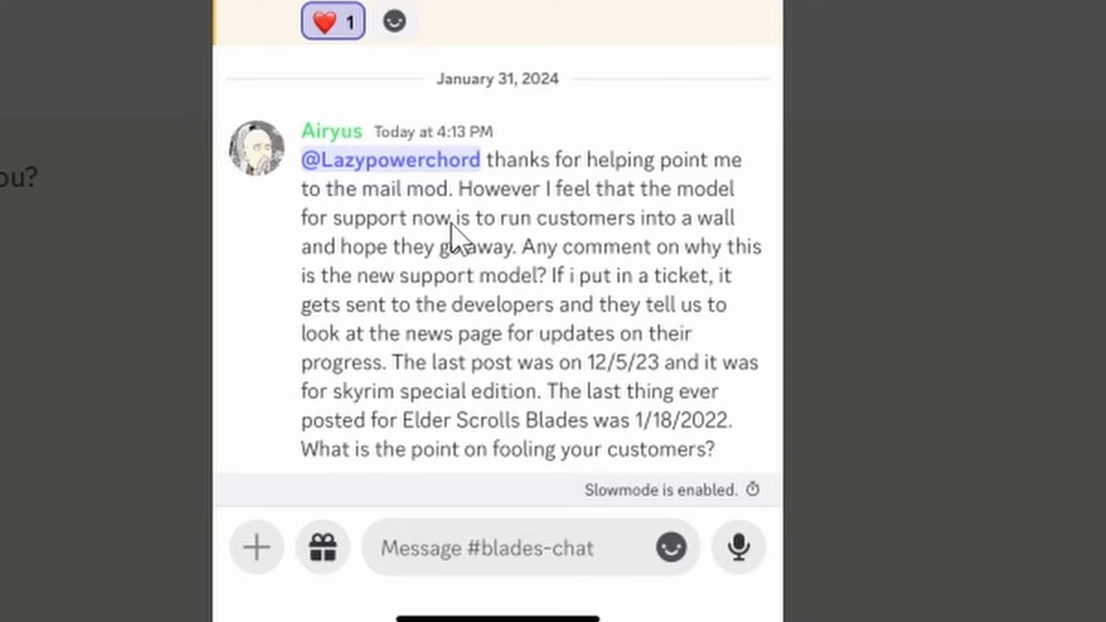
mouse_move(458, 250)
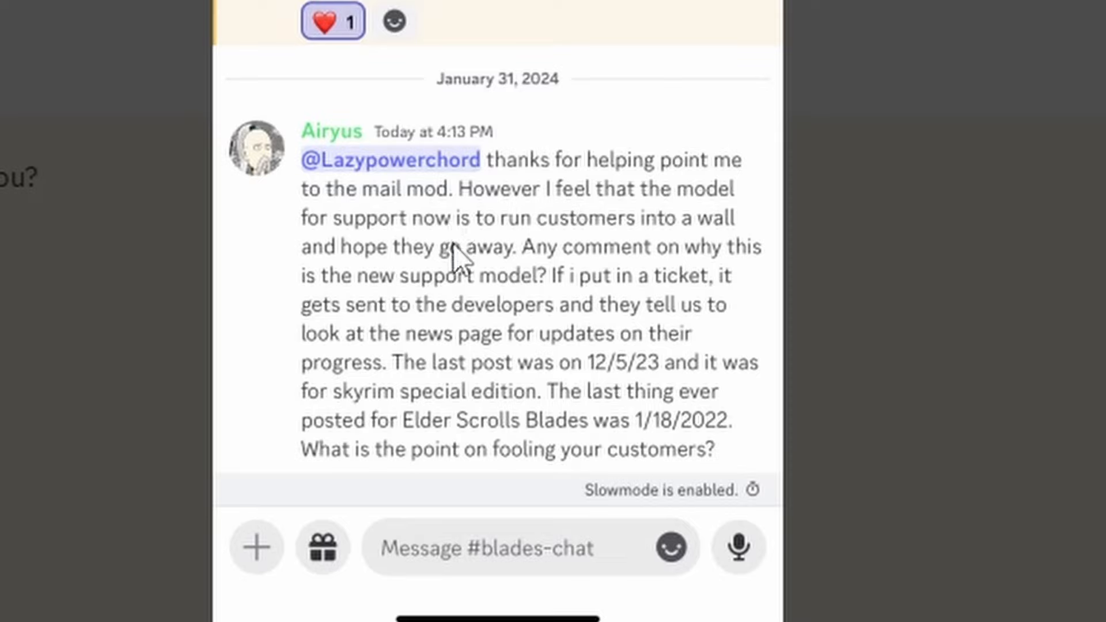
mouse_move(455, 258)
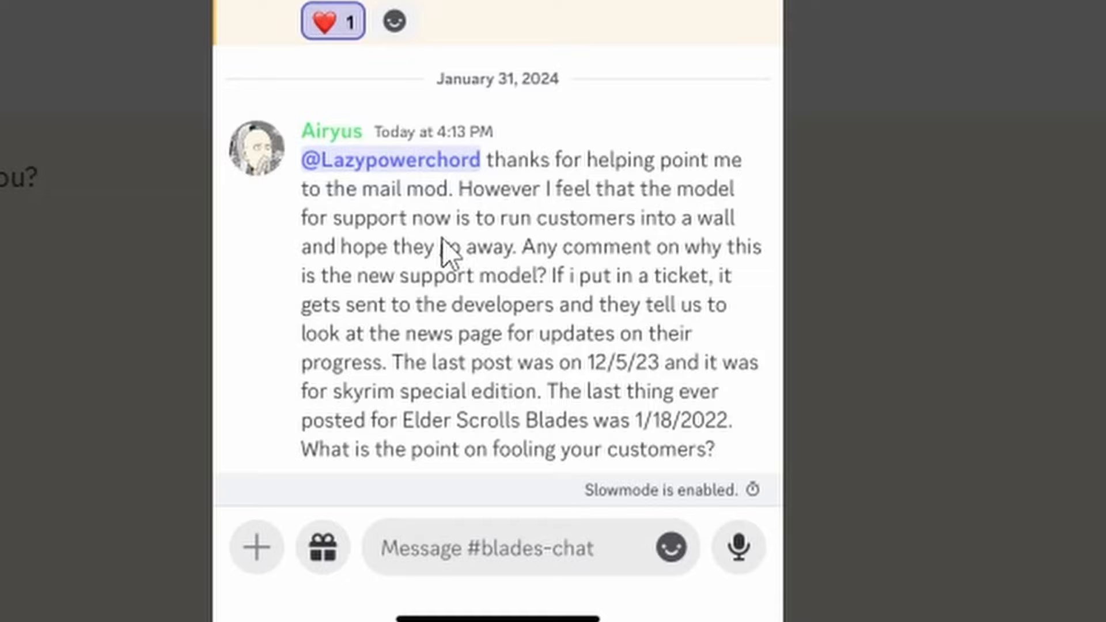
mouse_move(452, 260)
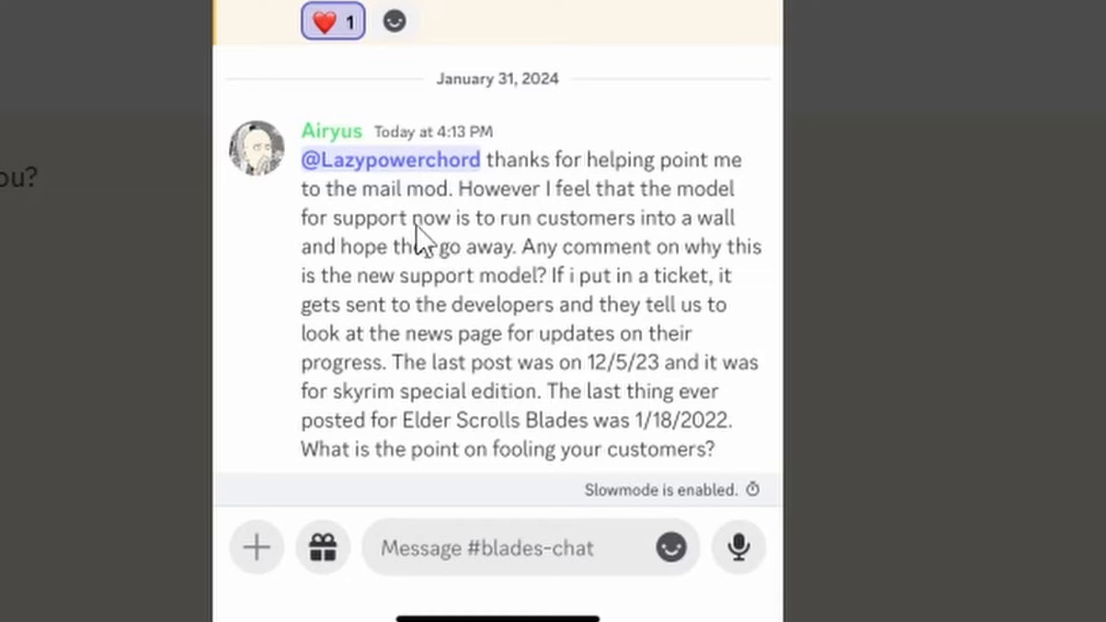
mouse_move(573, 235)
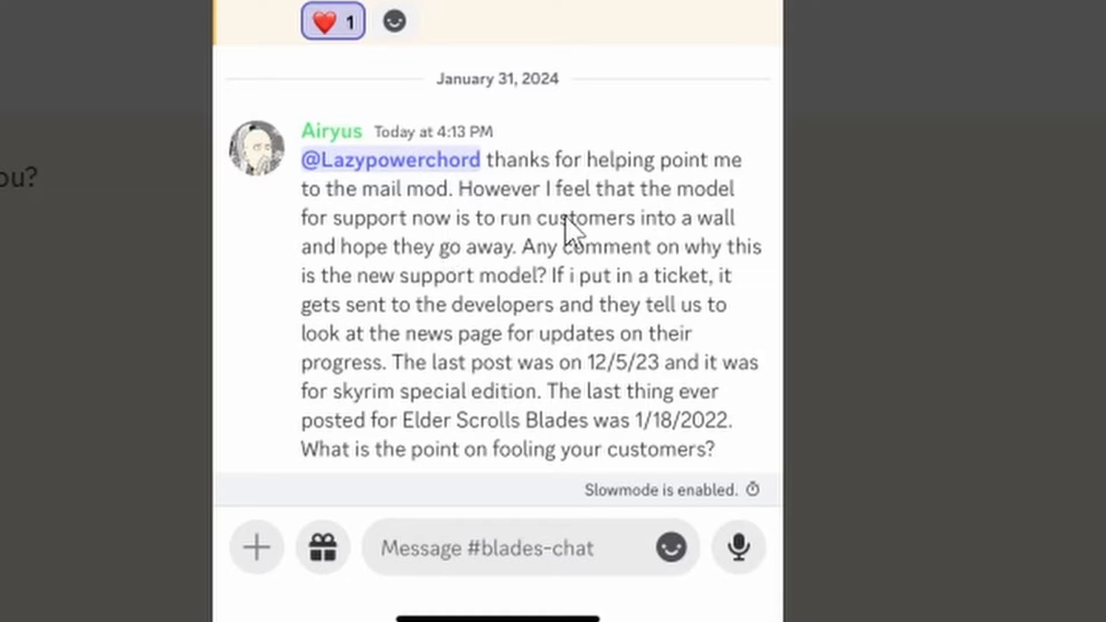
mouse_move(349, 307)
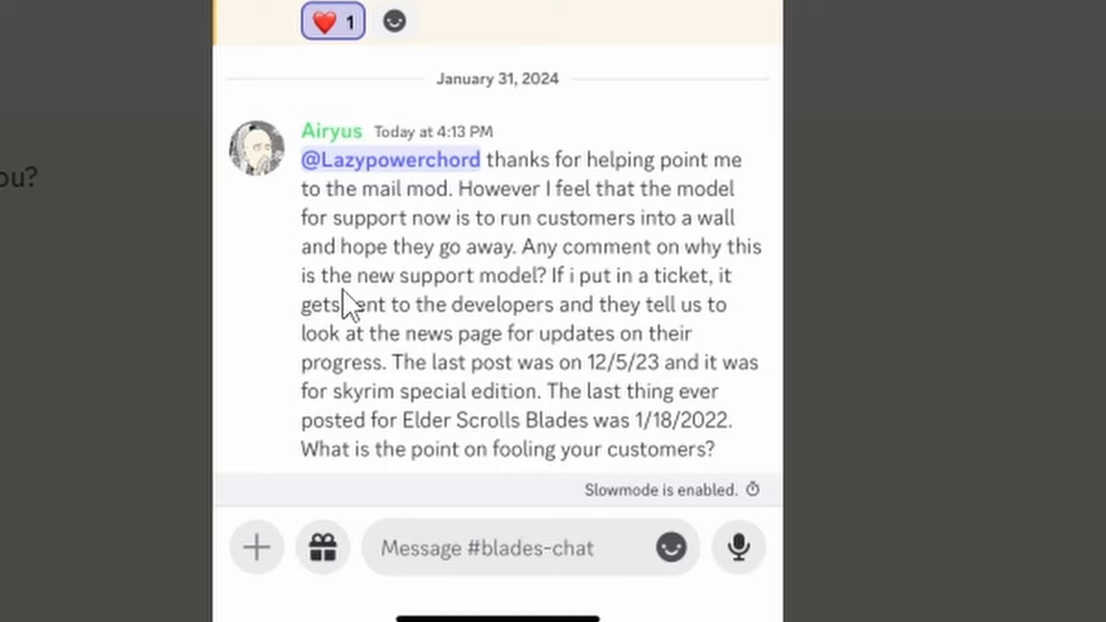
mouse_move(430, 288)
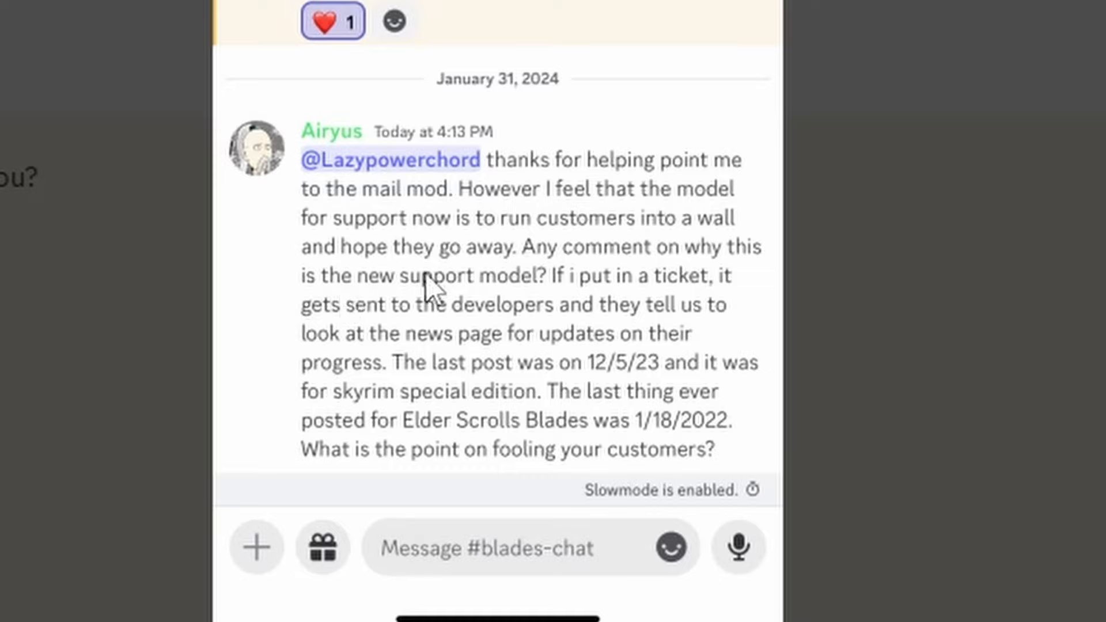
mouse_move(591, 264)
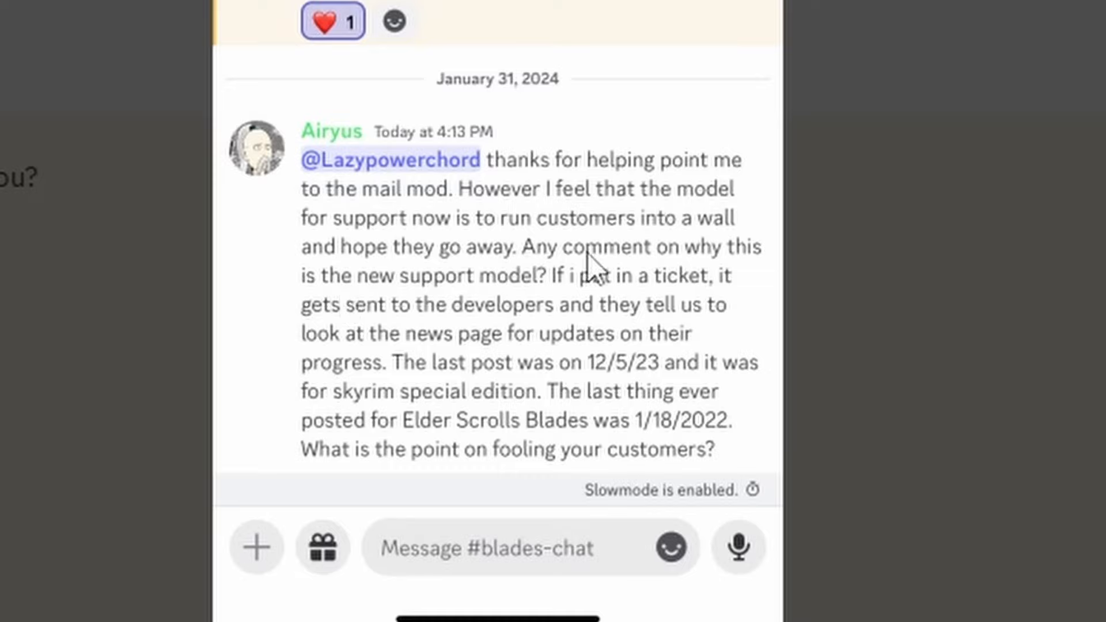
mouse_move(438, 304)
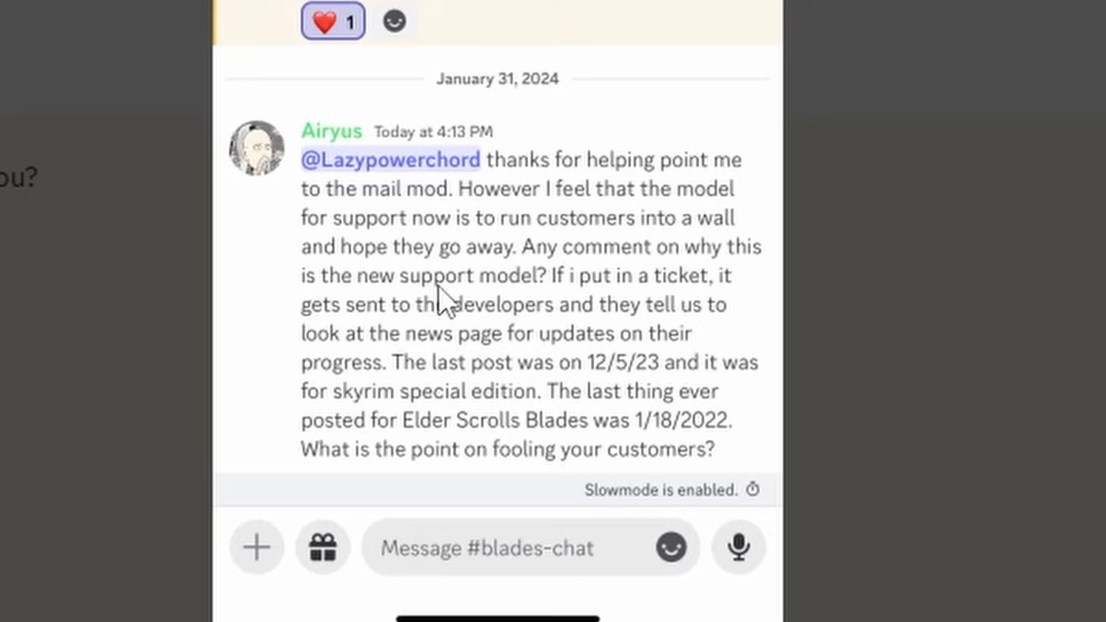
mouse_move(525, 296)
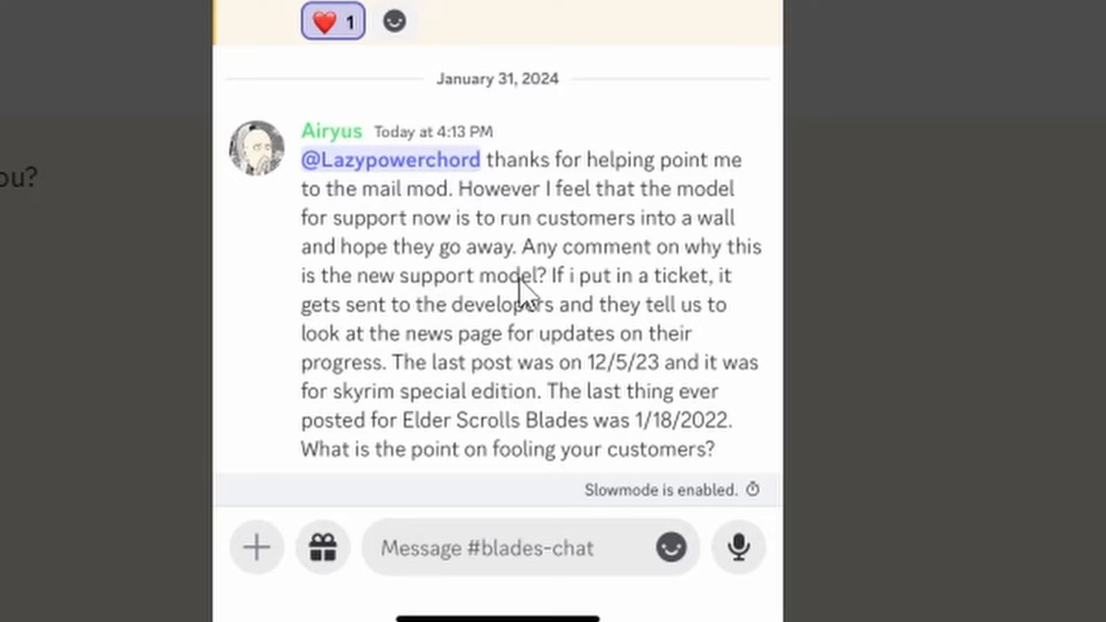
mouse_move(361, 314)
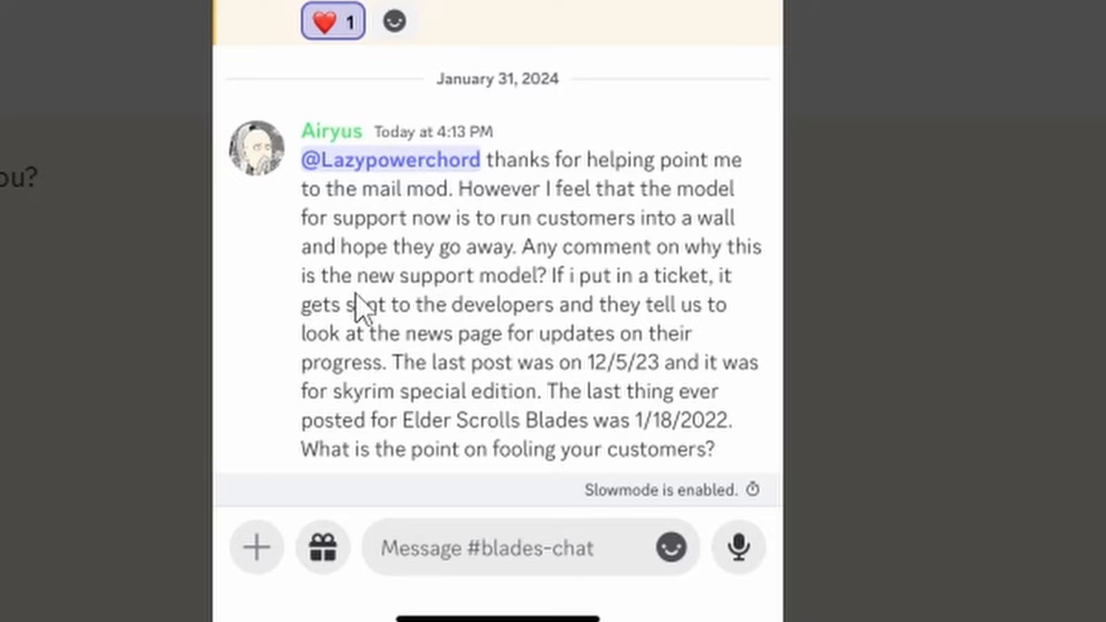
mouse_move(646, 328)
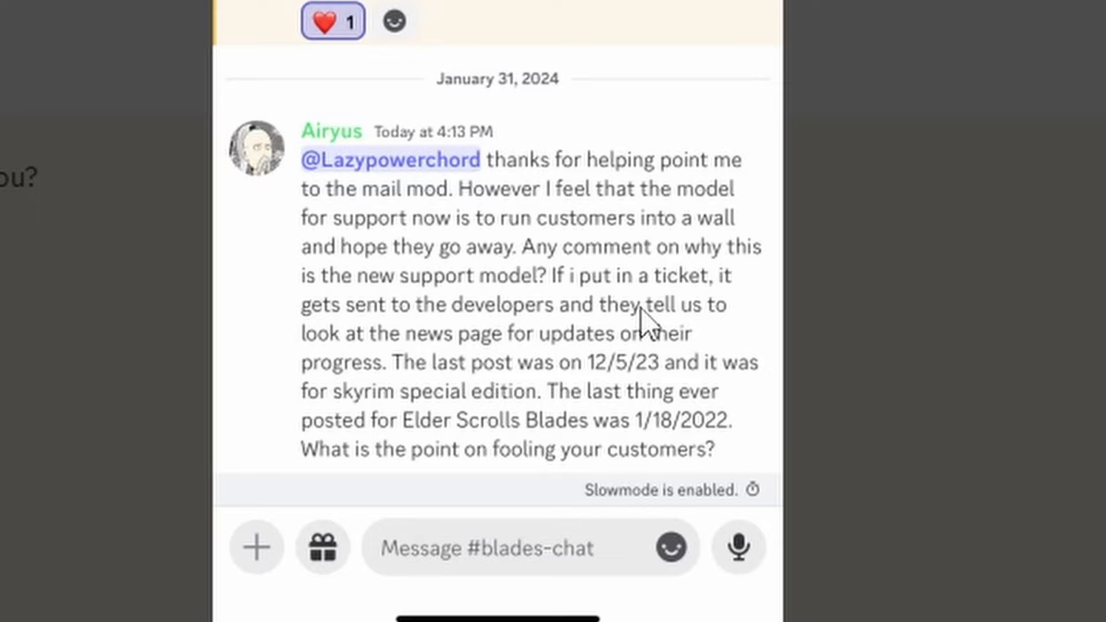
mouse_move(409, 357)
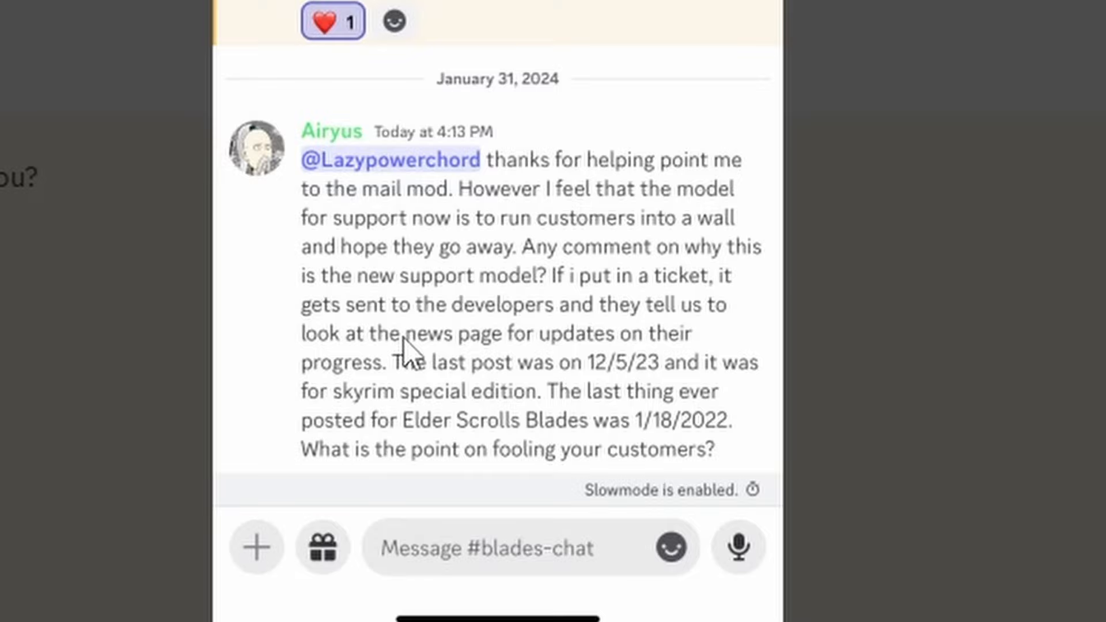
mouse_move(406, 380)
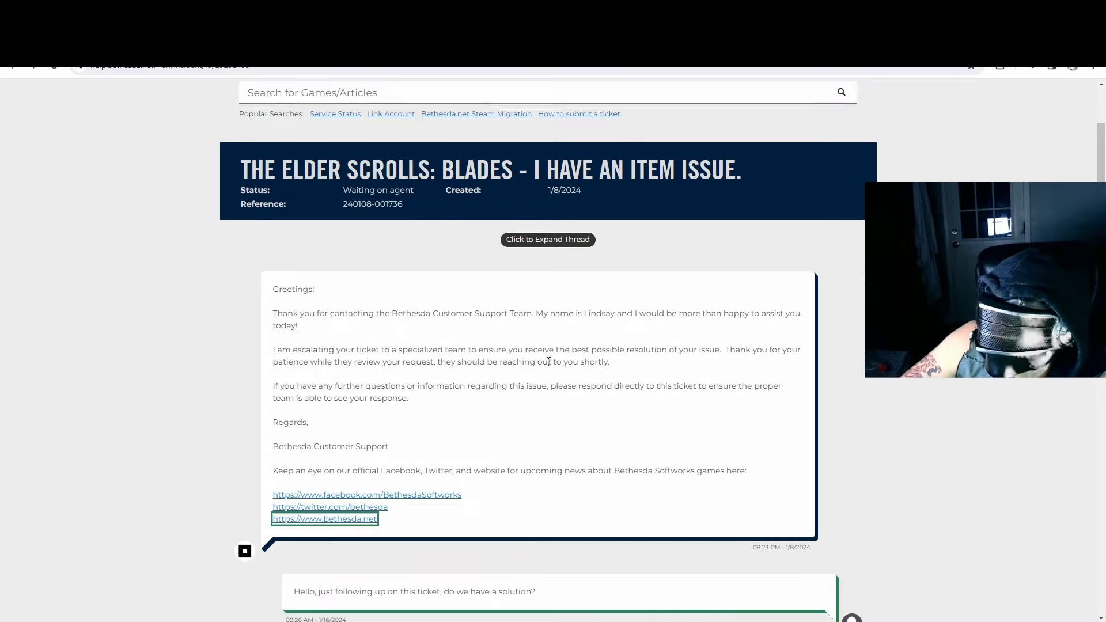
mouse_move(591, 389)
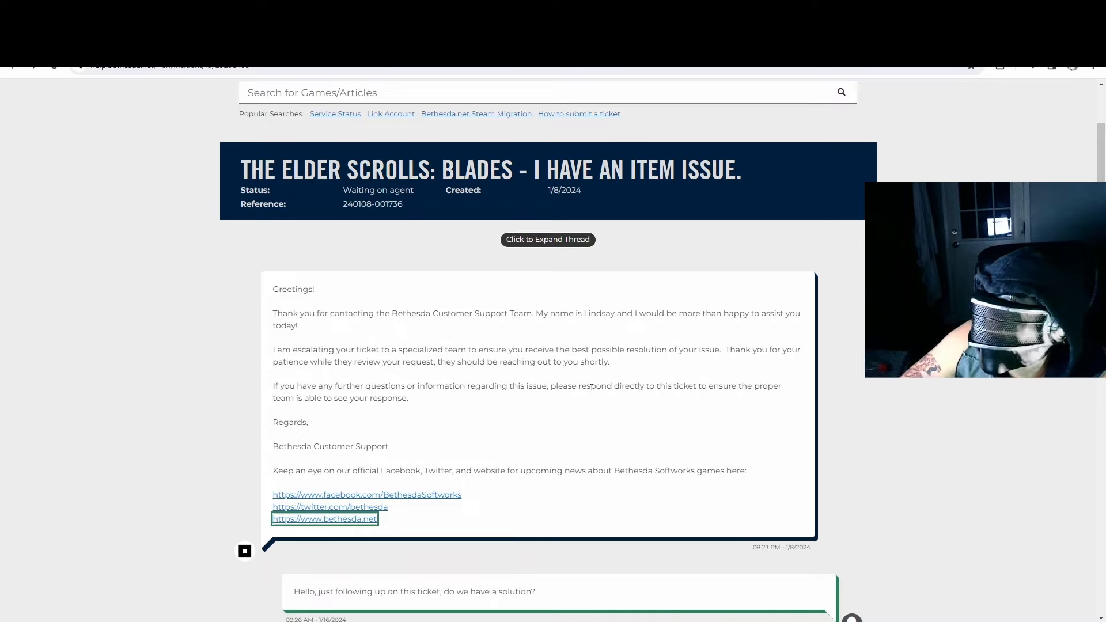
scroll(down, 3)
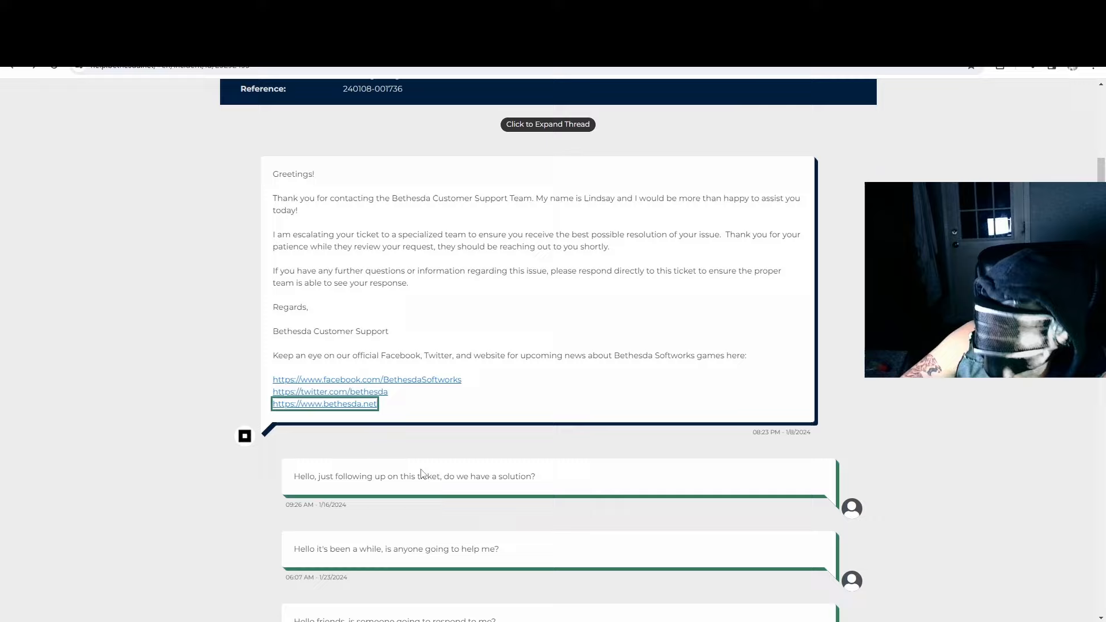
scroll(down, 3)
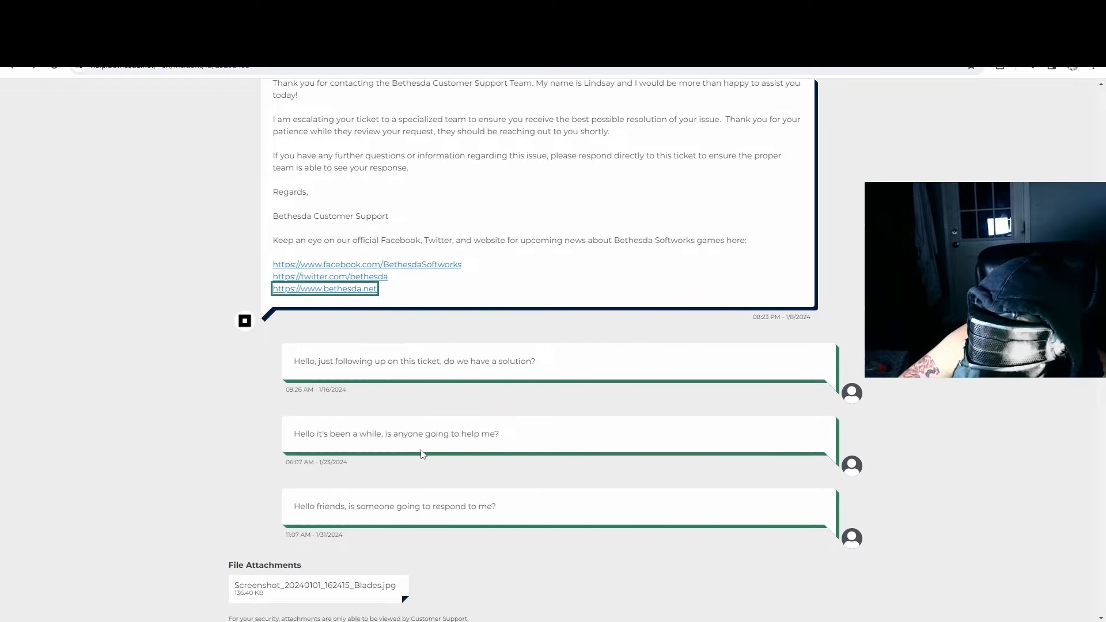
scroll(down, 3)
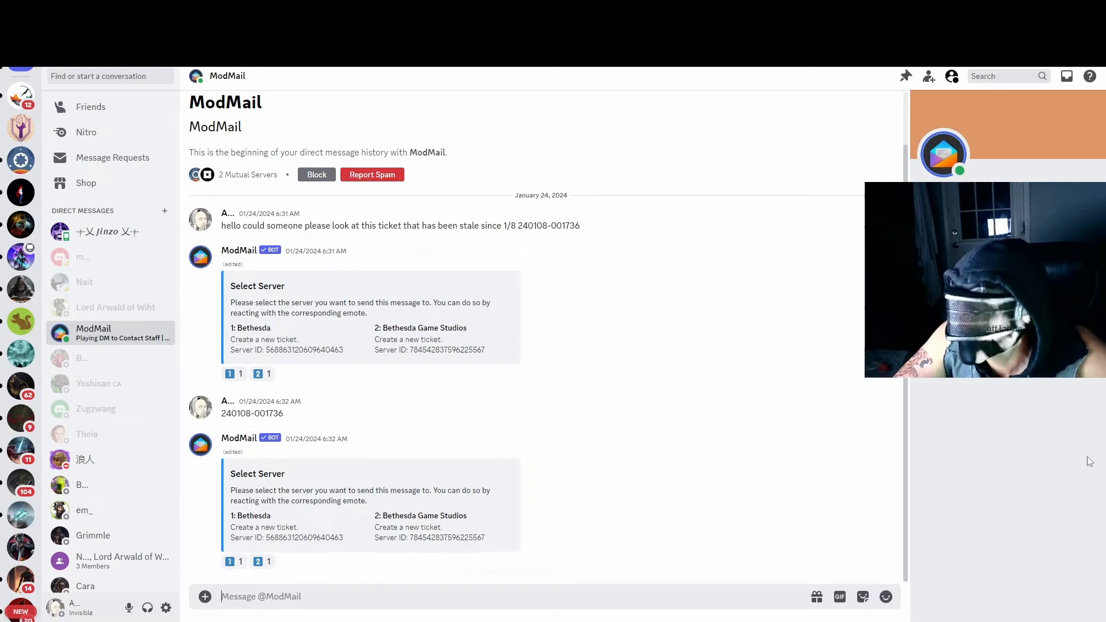
mouse_move(1054, 485)
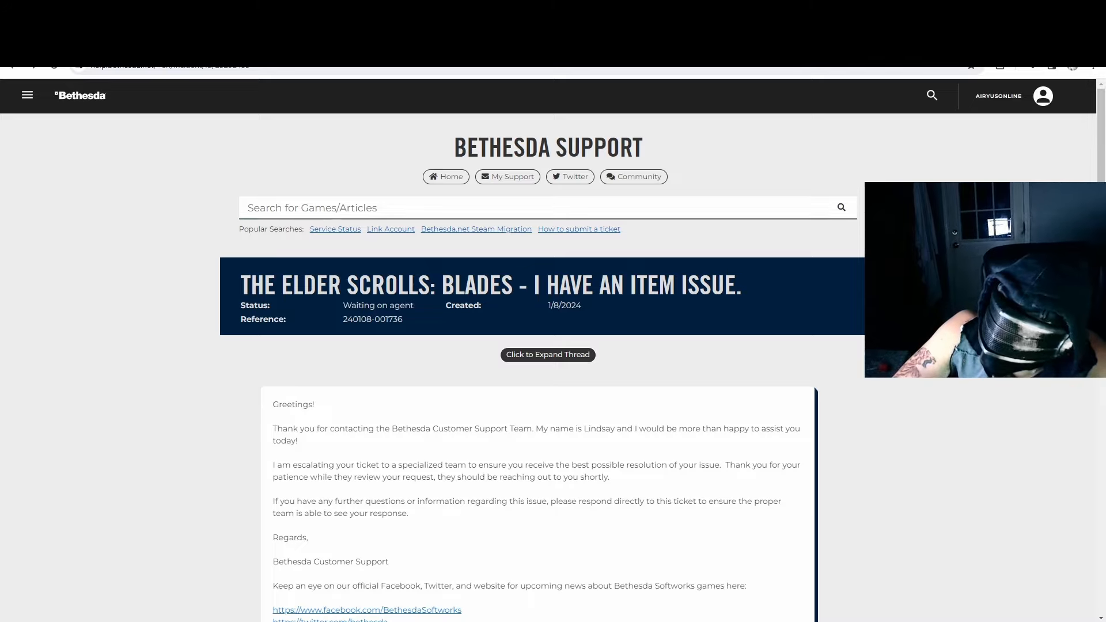
scroll(down, 3)
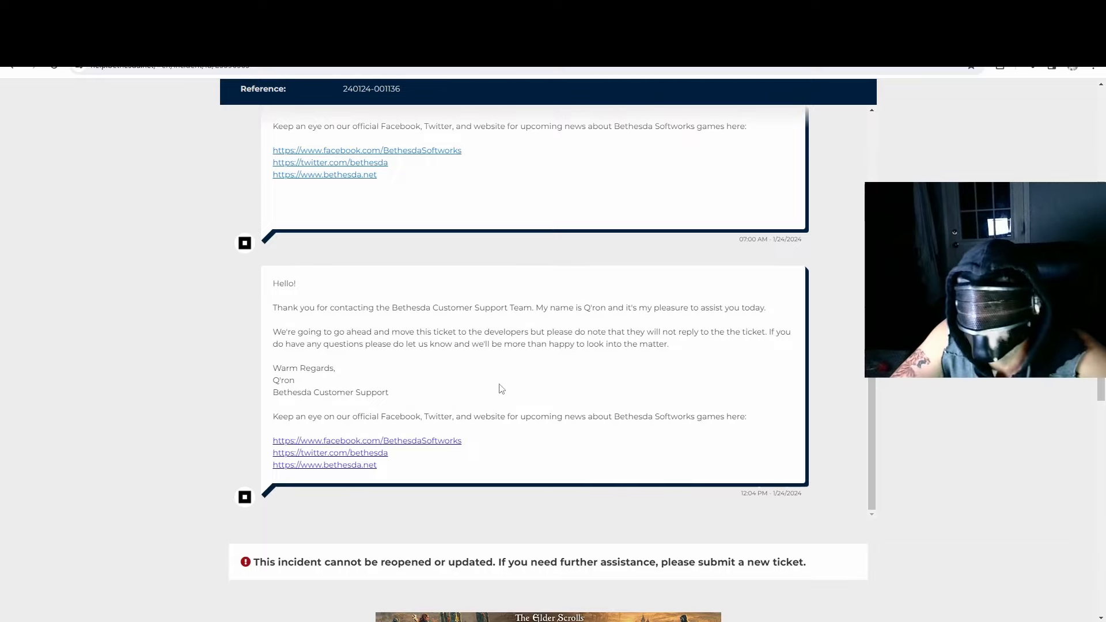
mouse_move(348, 332)
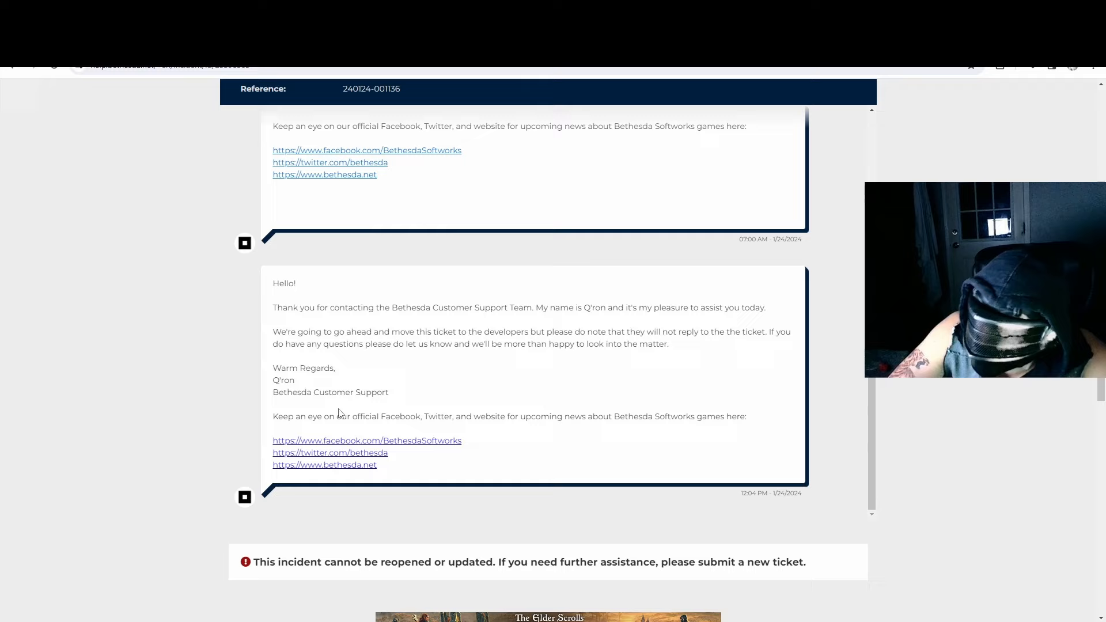
mouse_move(325, 465)
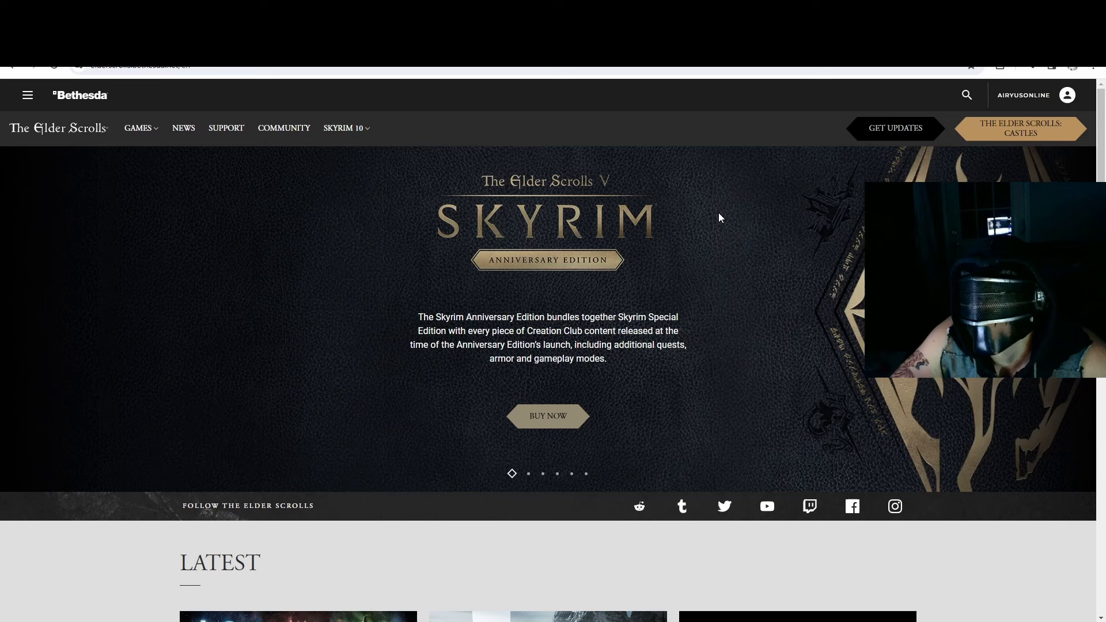
mouse_move(761, 304)
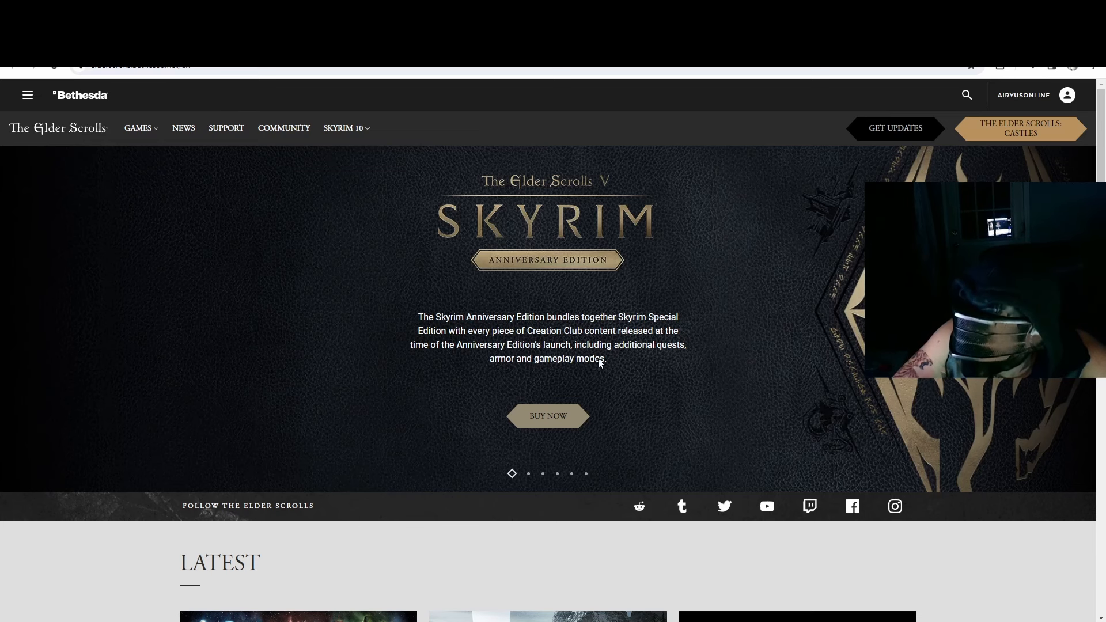
Step: Open the full Latest news list and then The Elder Scrolls: Blades Patch 1.20 Notes
scroll(down, 3)
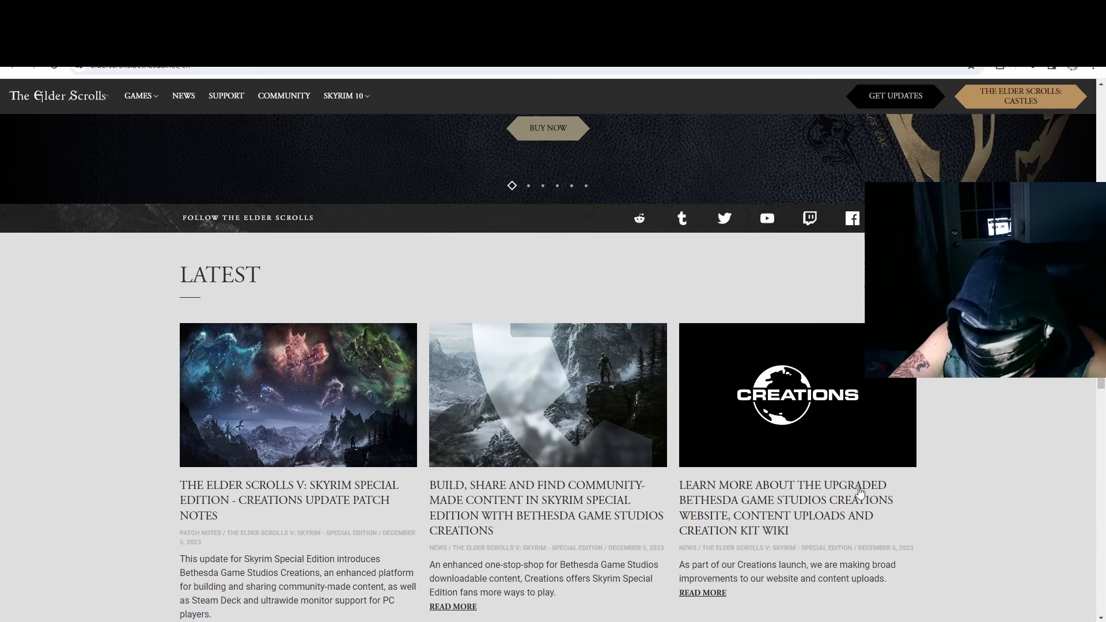
scroll(down, 3)
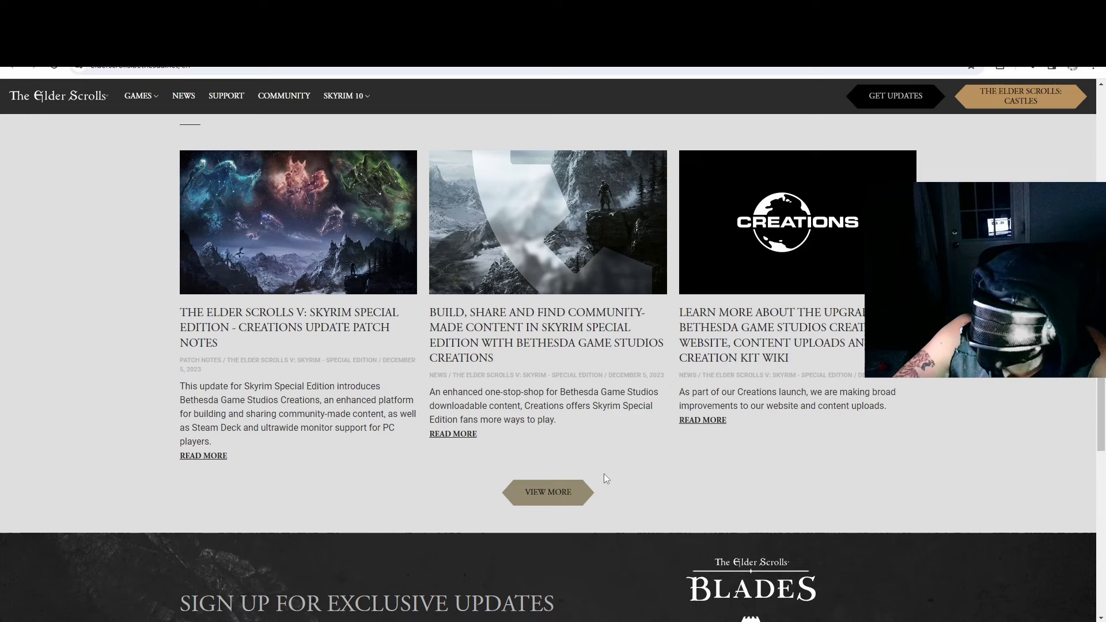
click(548, 491)
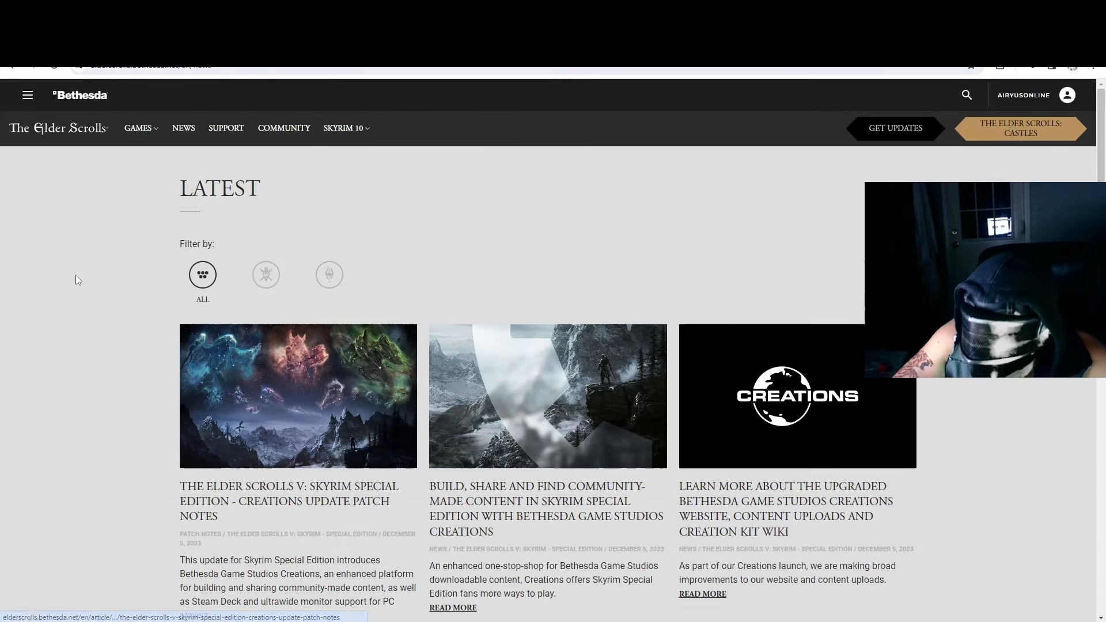
scroll(down, 3)
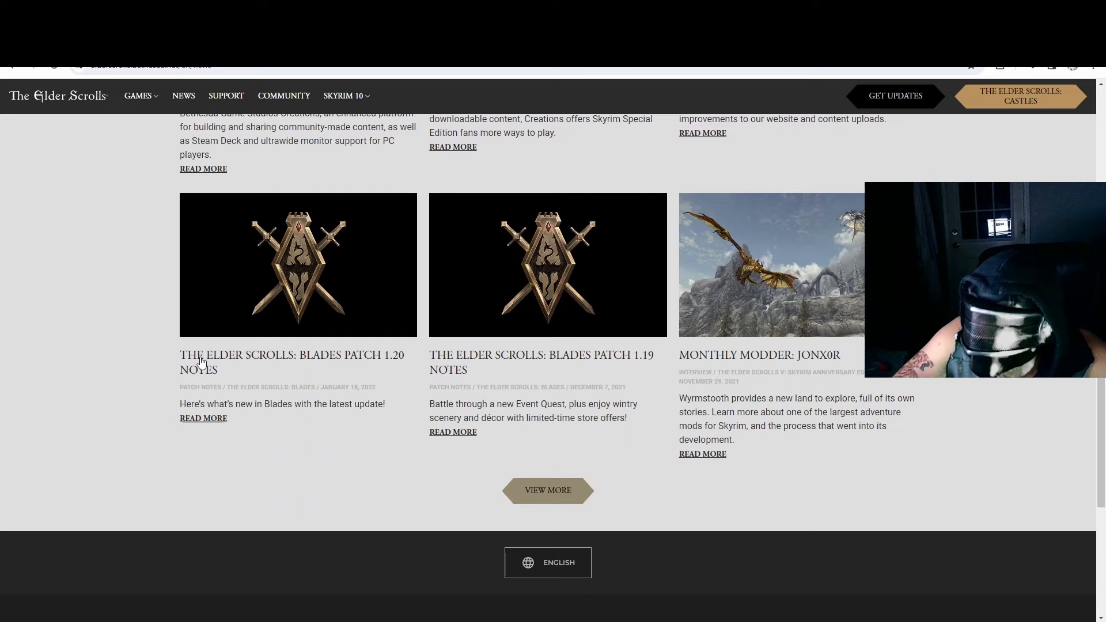
double_click(363, 388)
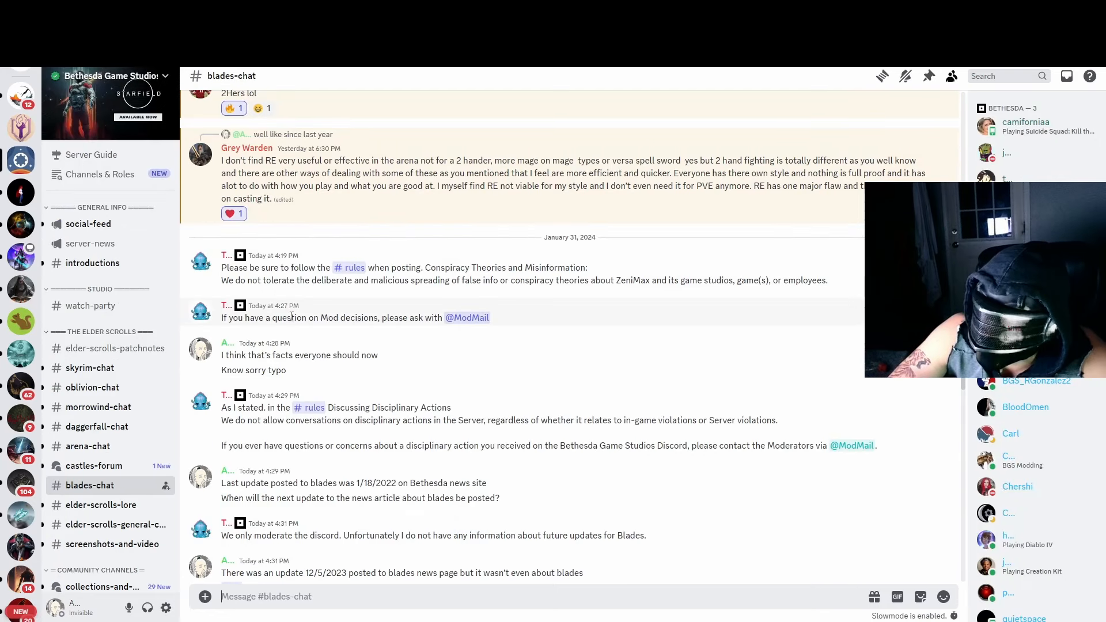
mouse_move(352, 230)
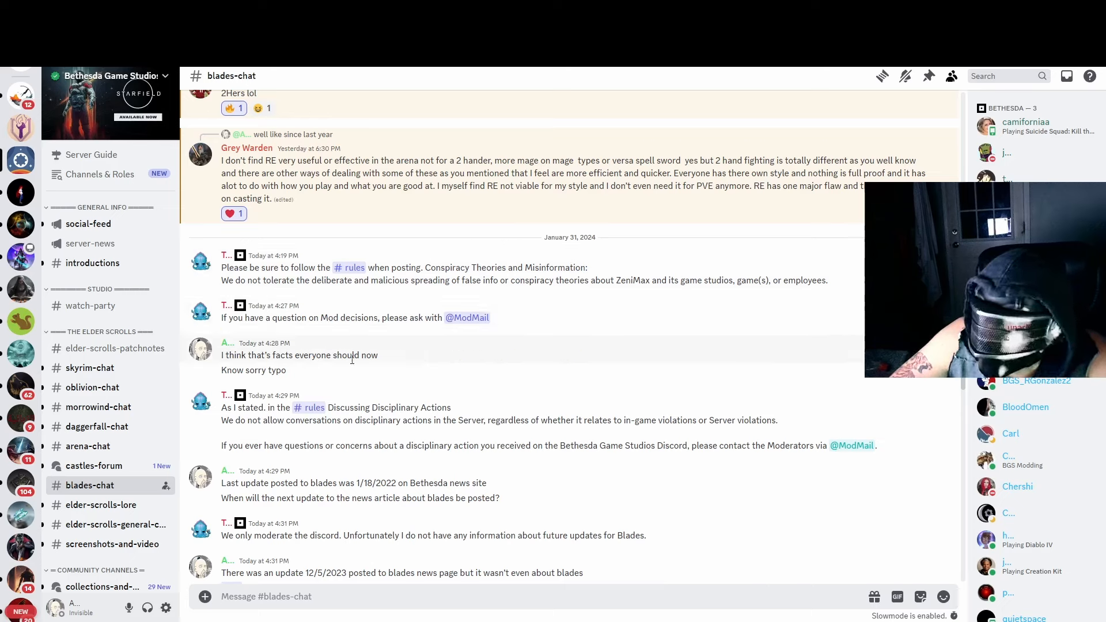
mouse_move(379, 430)
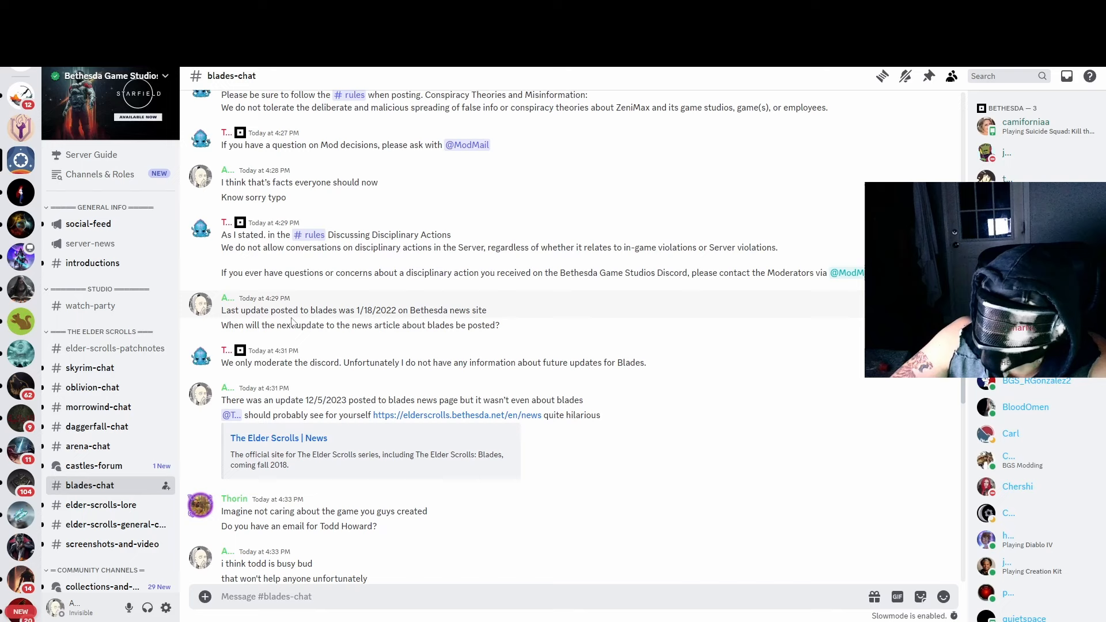
mouse_move(469, 308)
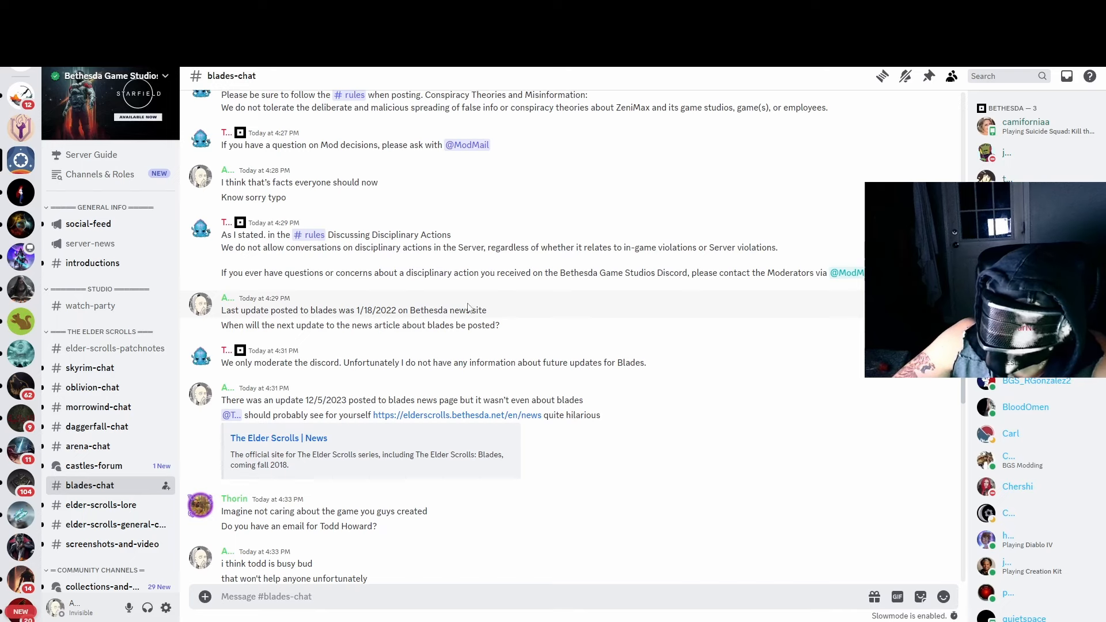
scroll(down, 3)
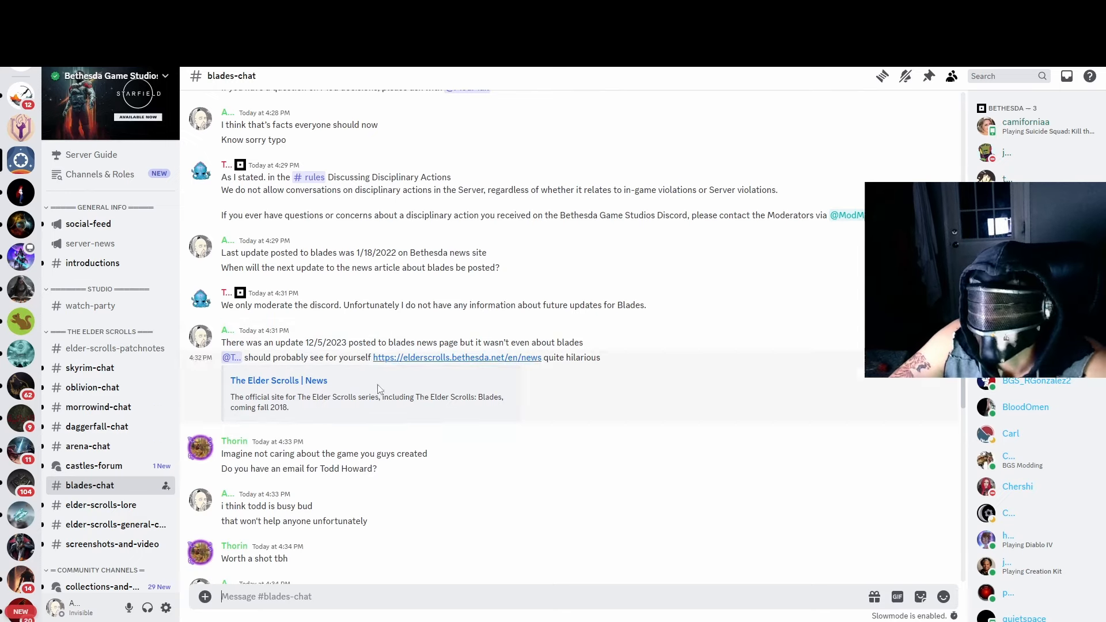
scroll(down, 3)
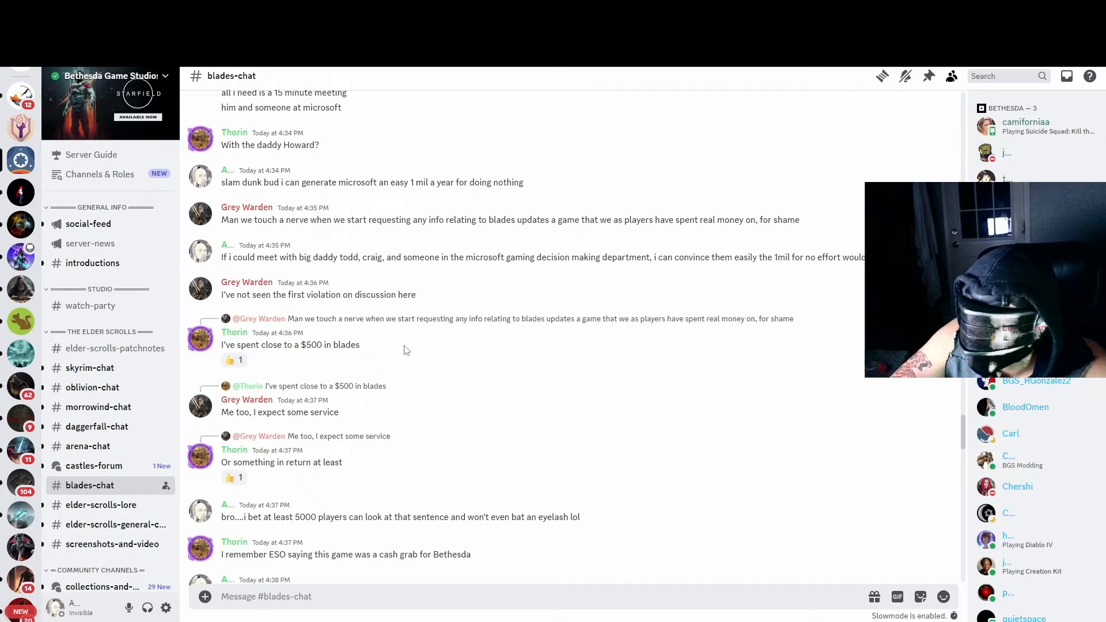
scroll(down, 3)
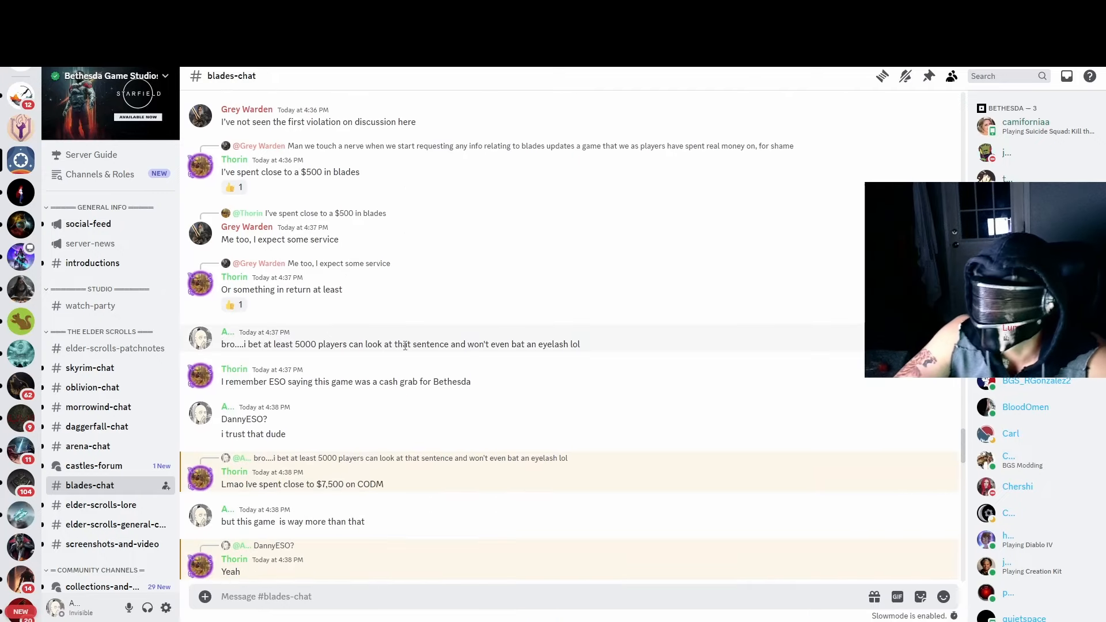
scroll(down, 3)
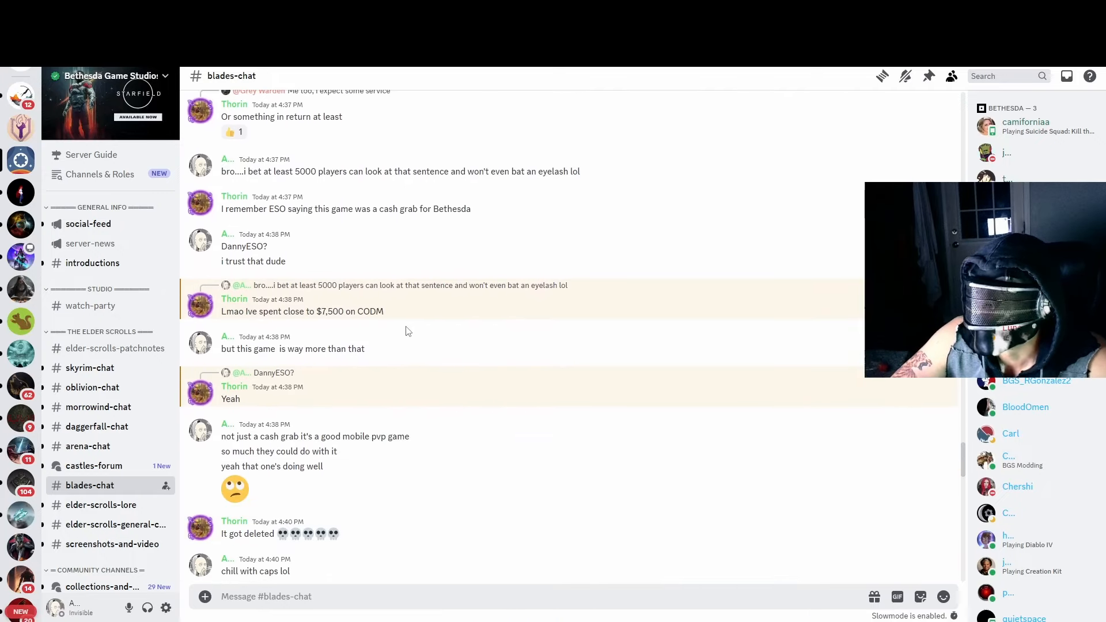
scroll(down, 3)
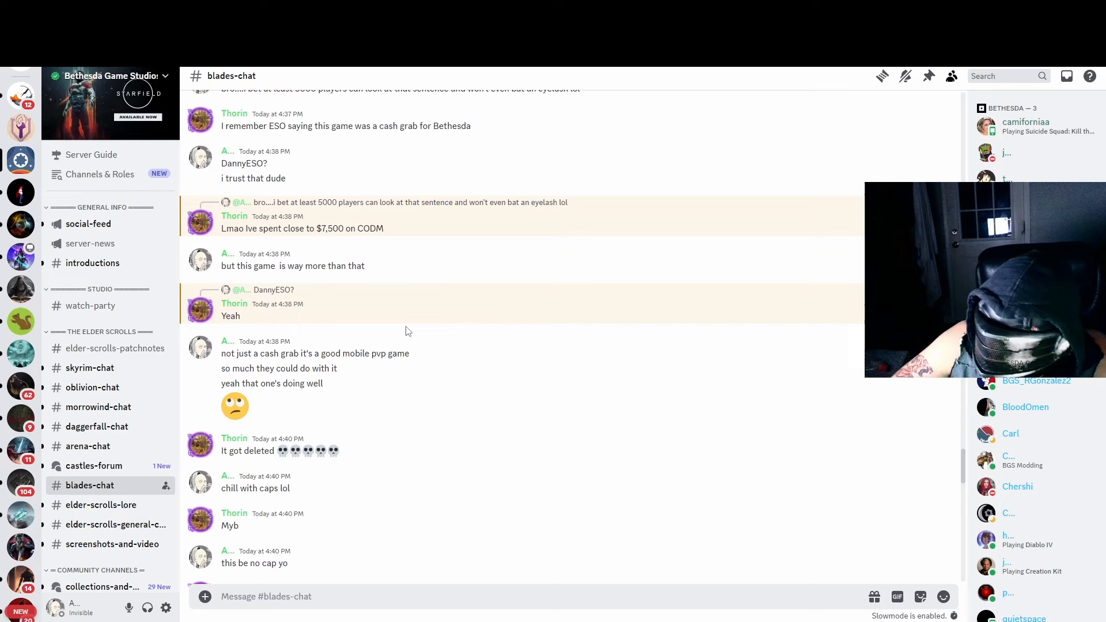
scroll(down, 3)
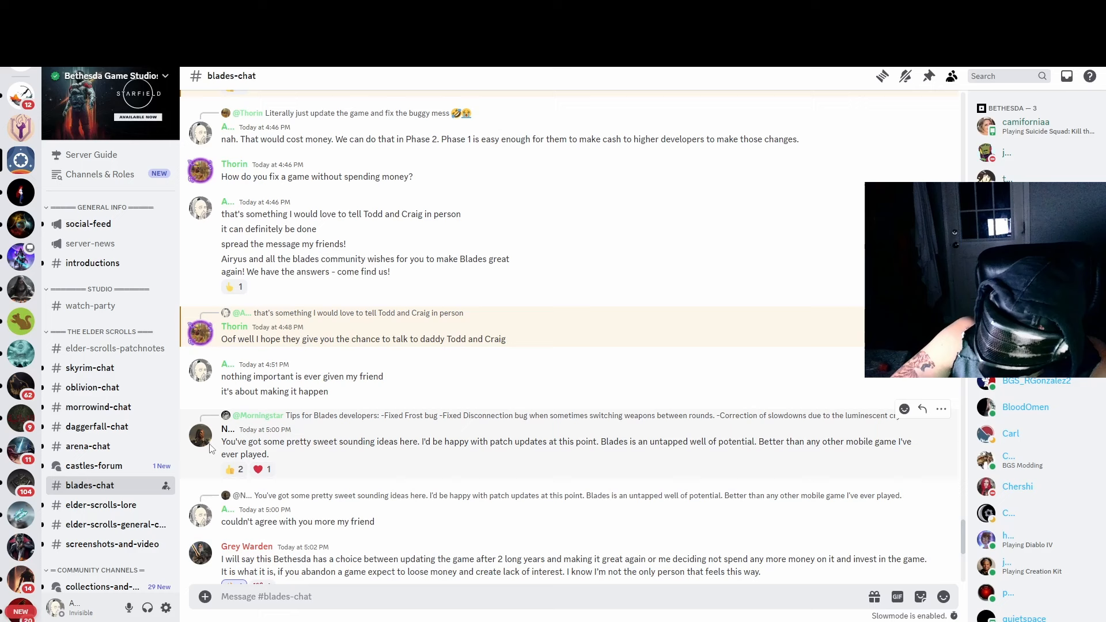
scroll(down, 3)
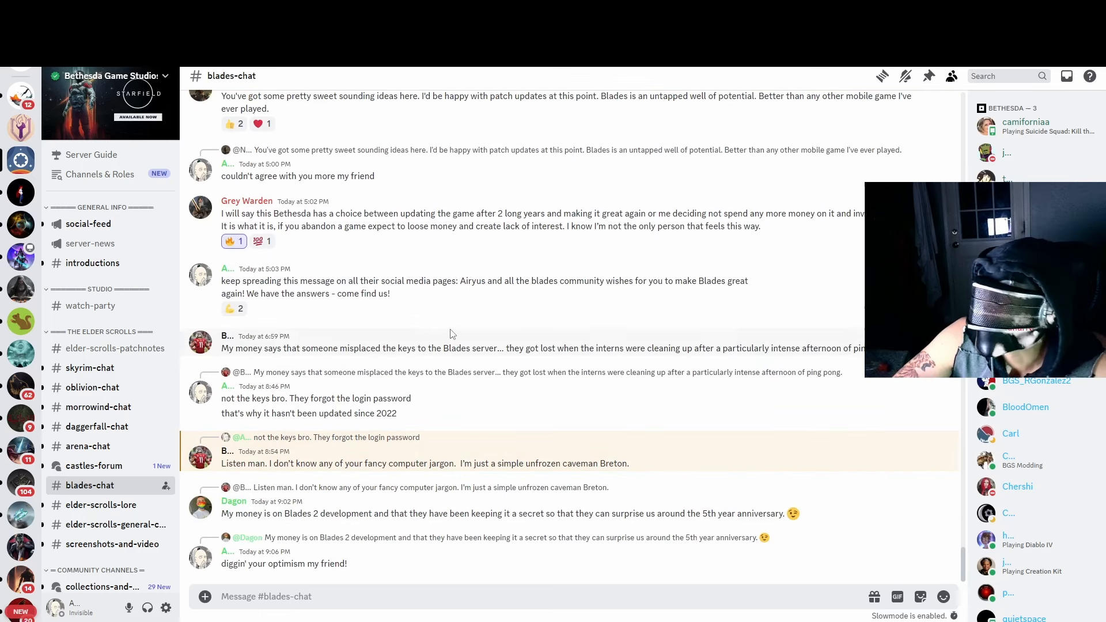
Step: Select the 'Airyus and all the blades community…' campaign message text in blades-chat
text(f)
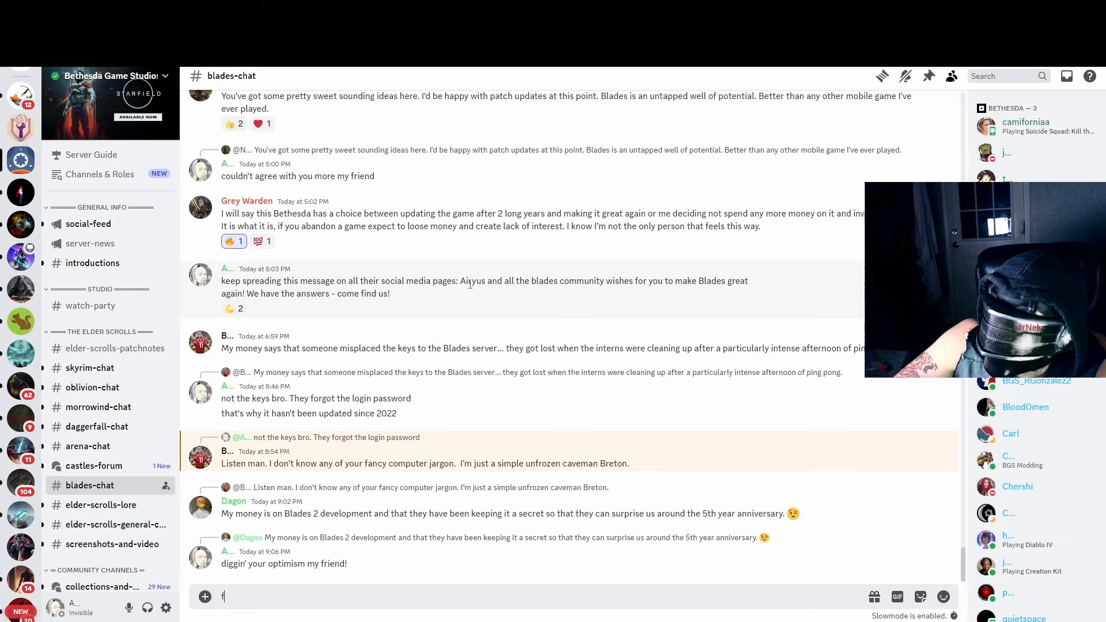
drag(458, 281, 391, 293)
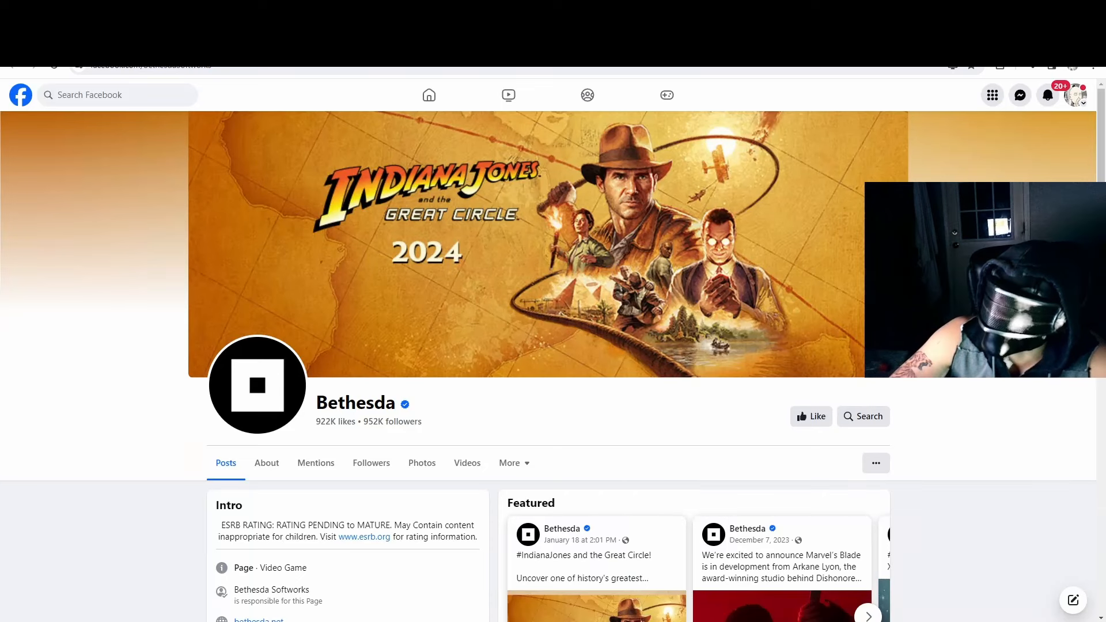
Step: Scroll Bethesda's Facebook page and open the Starfield launch post with its comments
scroll(down, 3)
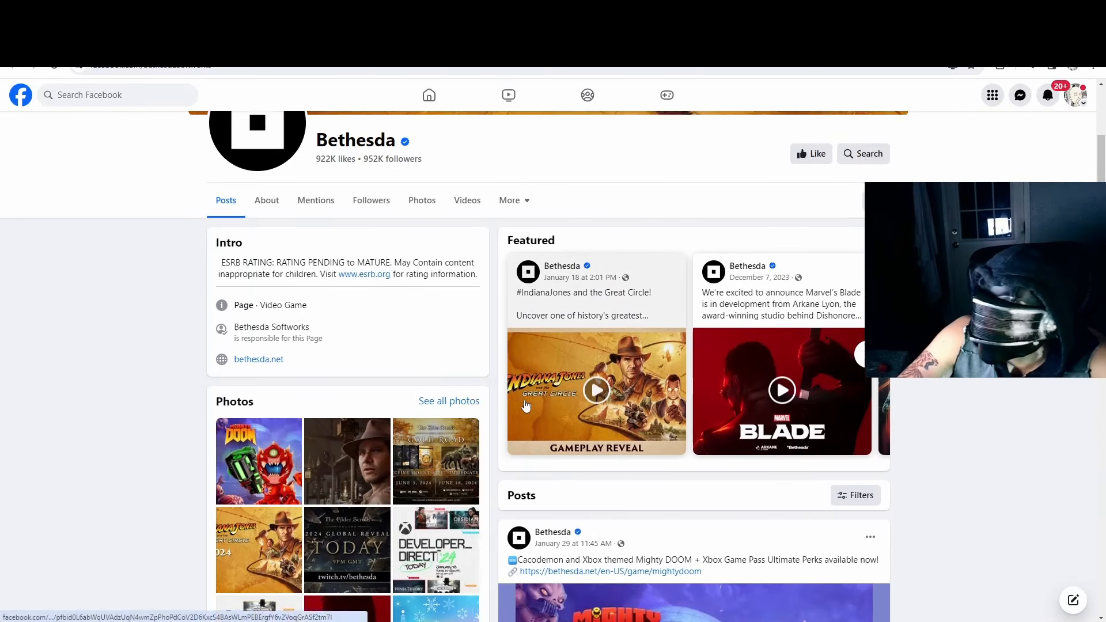
scroll(down, 3)
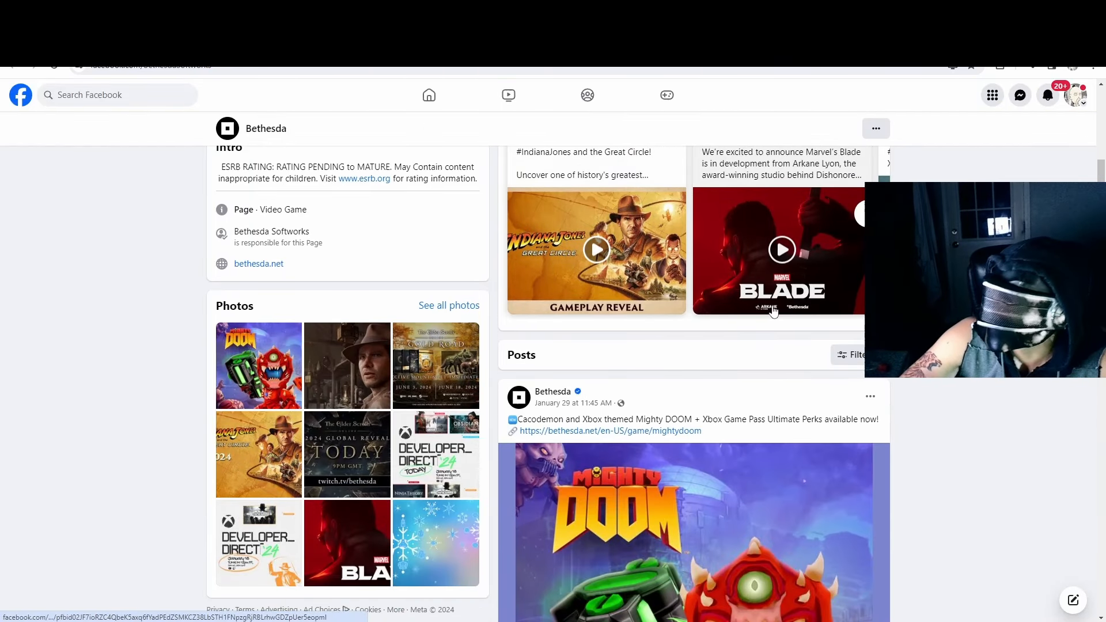
click(861, 214)
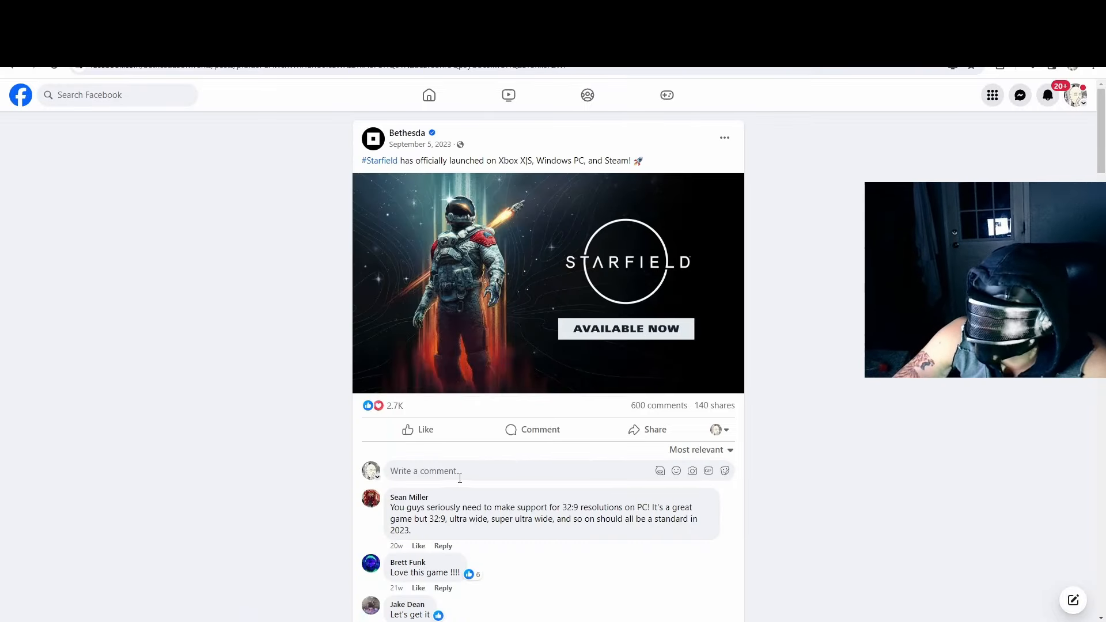
Step: Comment the 'make Blades great again' message on Starfield, then reply to X's pinned post
click(459, 471)
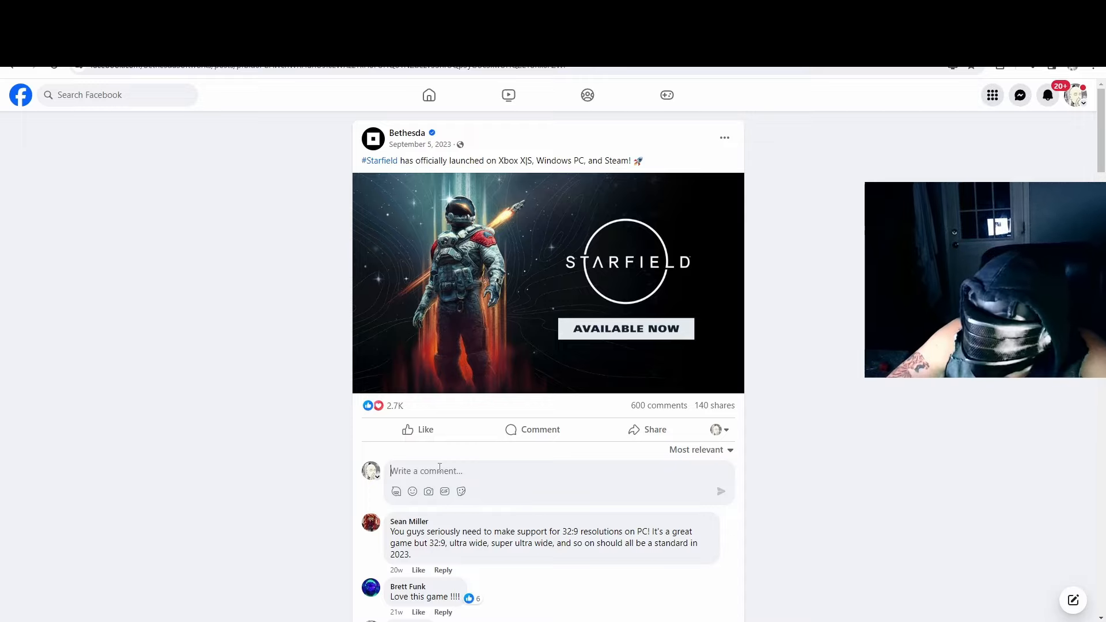
text(Airyus and all the blades community wishes for you to make Blades great again! We have the answers - come find us!)
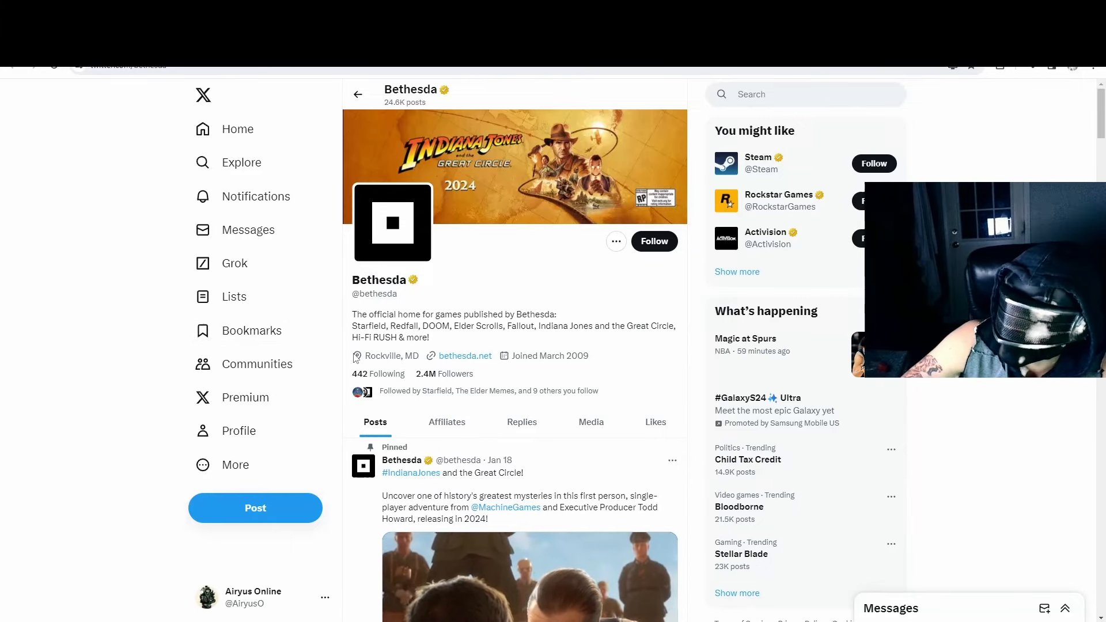
scroll(down, 3)
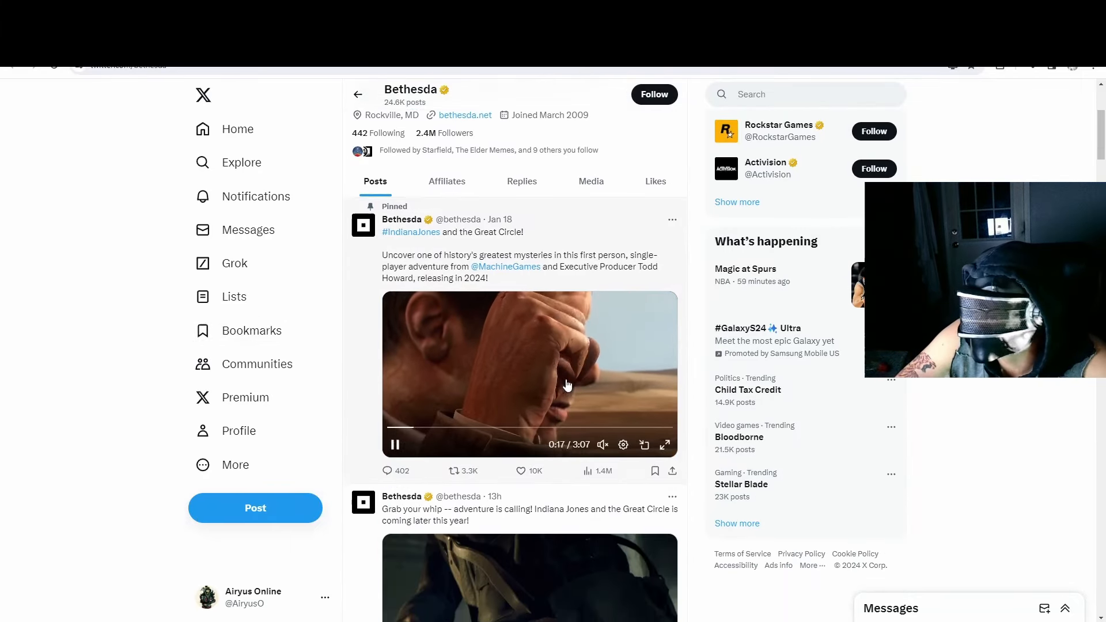
click(389, 471)
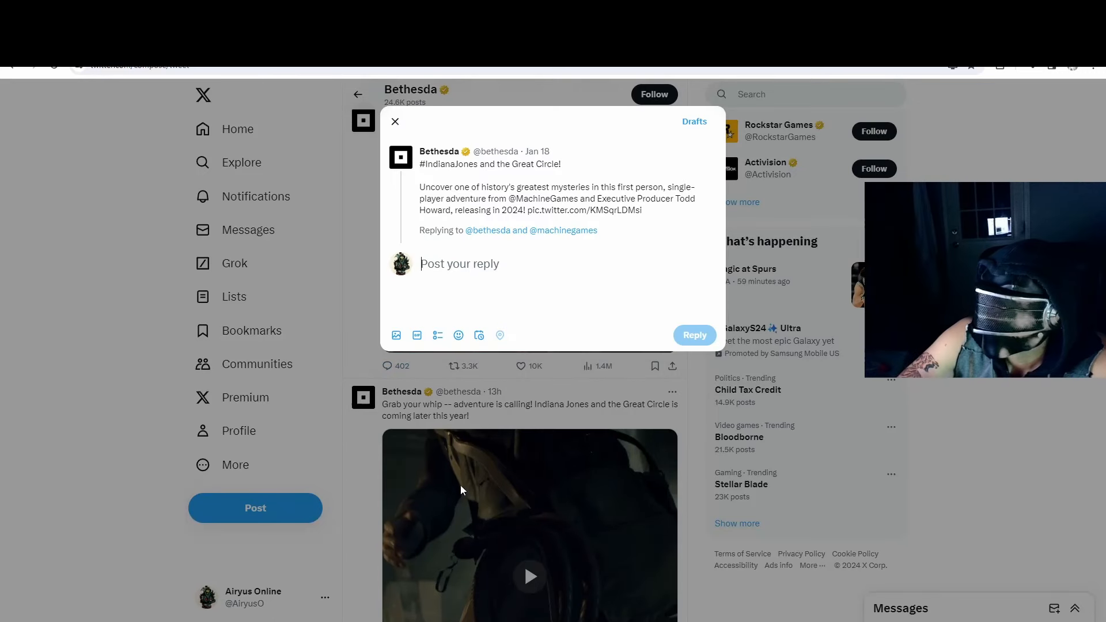
Step: Send the campaign reply on X, inserting 'Elder Scrolls' before Blades
text(Airyus and all the blades community wishes for you to make Blades great again! We have the answers - come find us!)
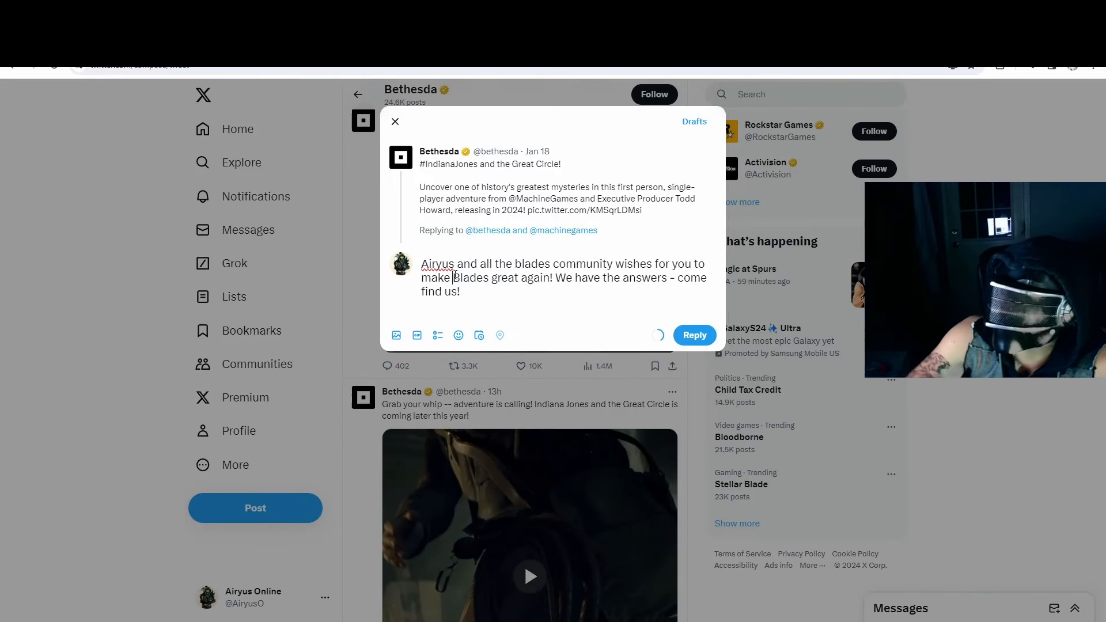
text(Elder Scrolls)
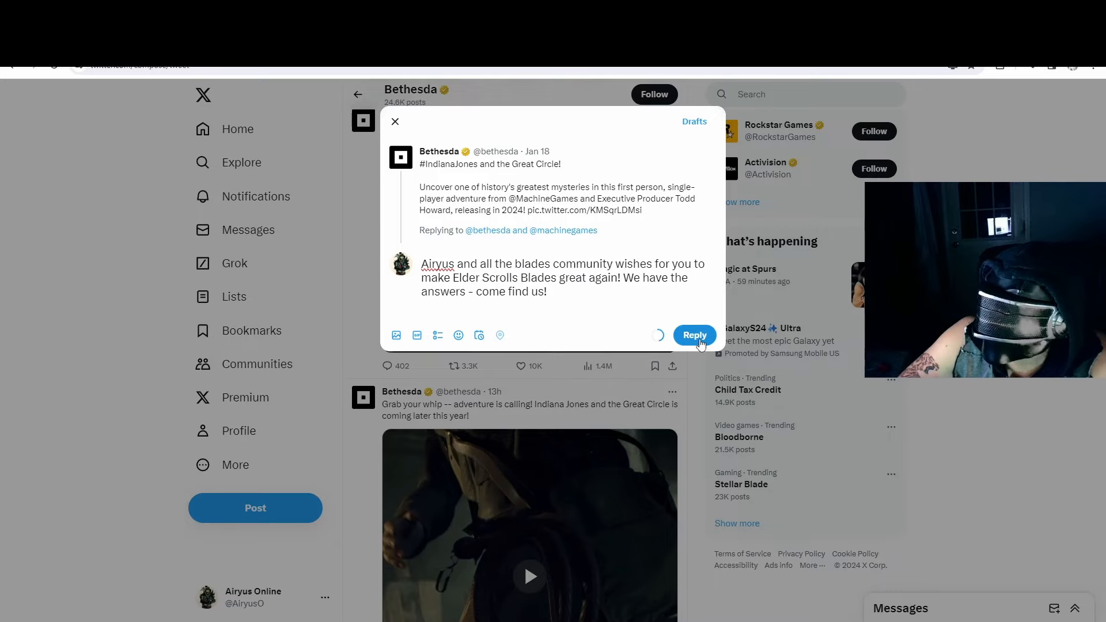
click(693, 335)
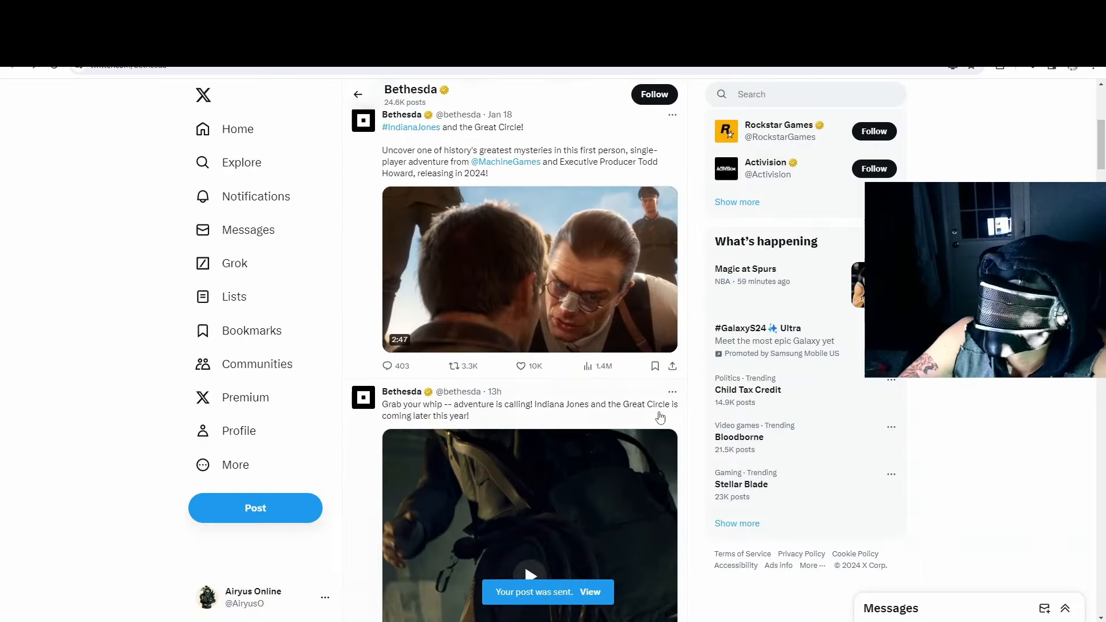